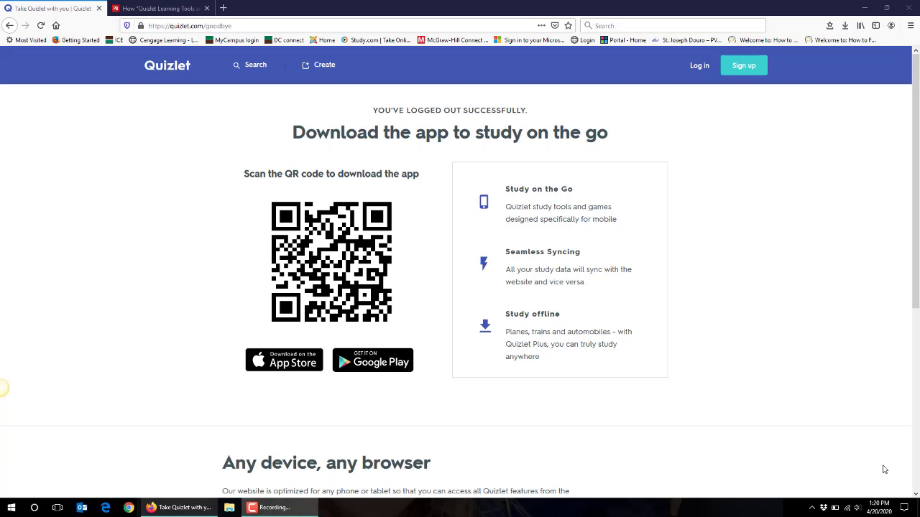
pyautogui.moveTo(788, 256)
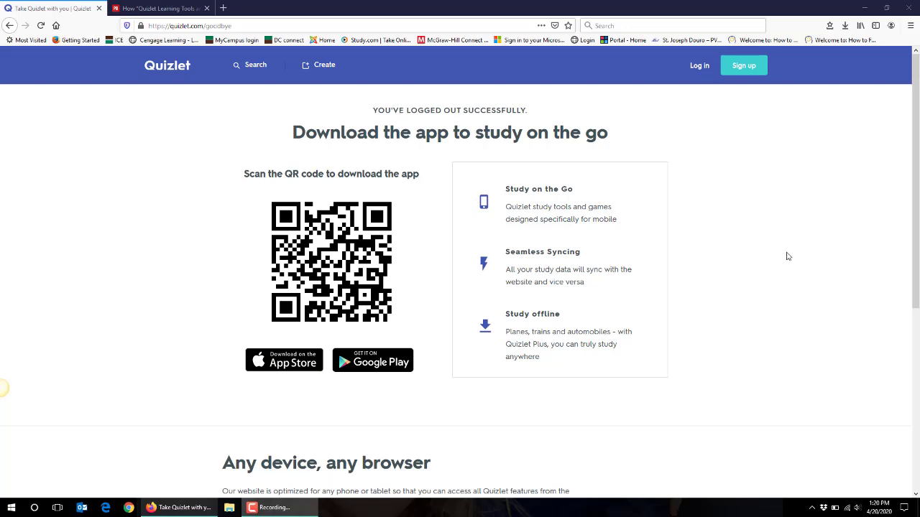
# Step: Sign in to the Quizlet account so the home dashboard lists recent sets and folders
pyautogui.click(699, 66)
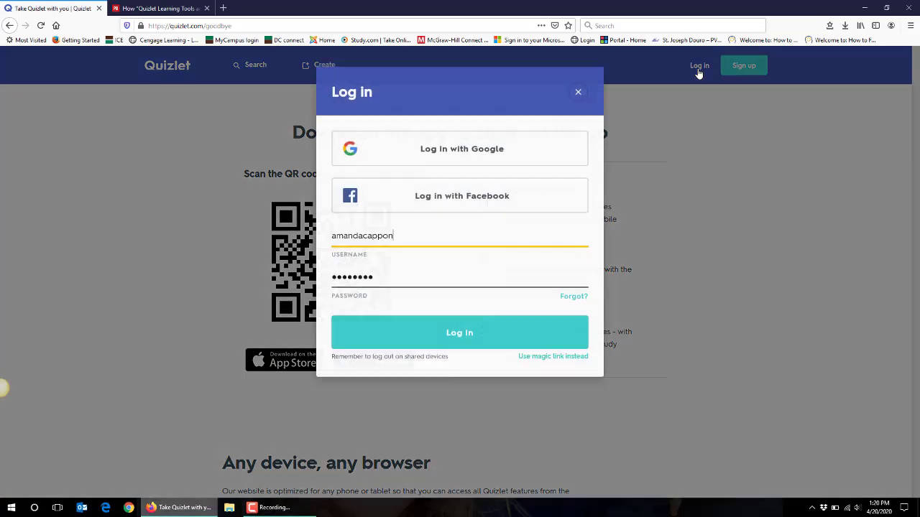
pyautogui.click(460, 332)
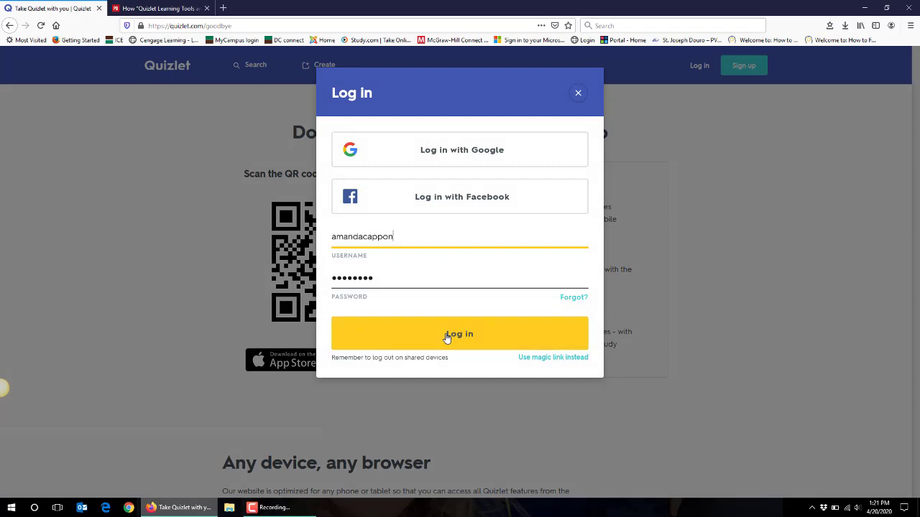
pyautogui.click(460, 334)
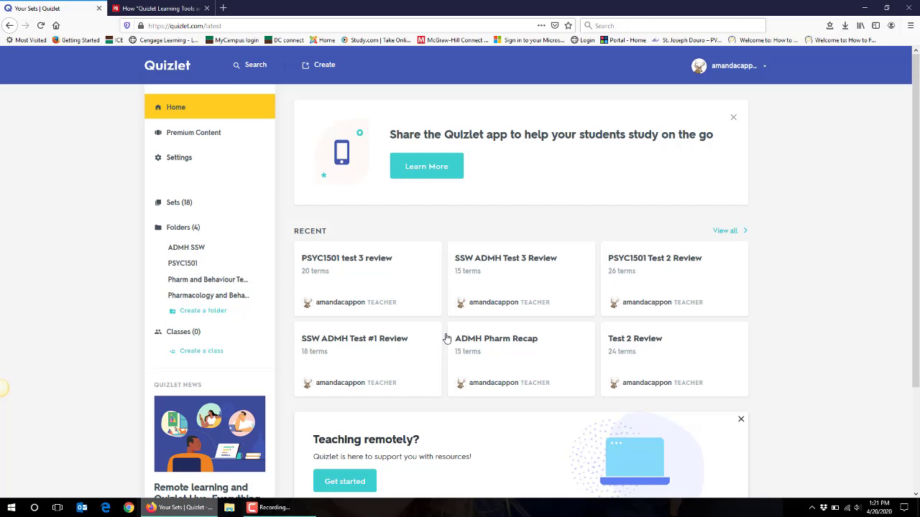
pyautogui.moveTo(319, 69)
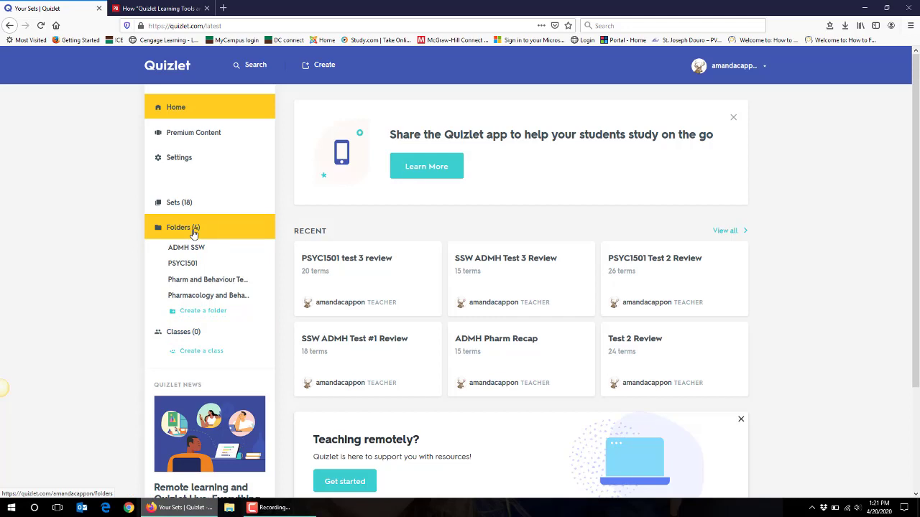
pyautogui.moveTo(324, 114)
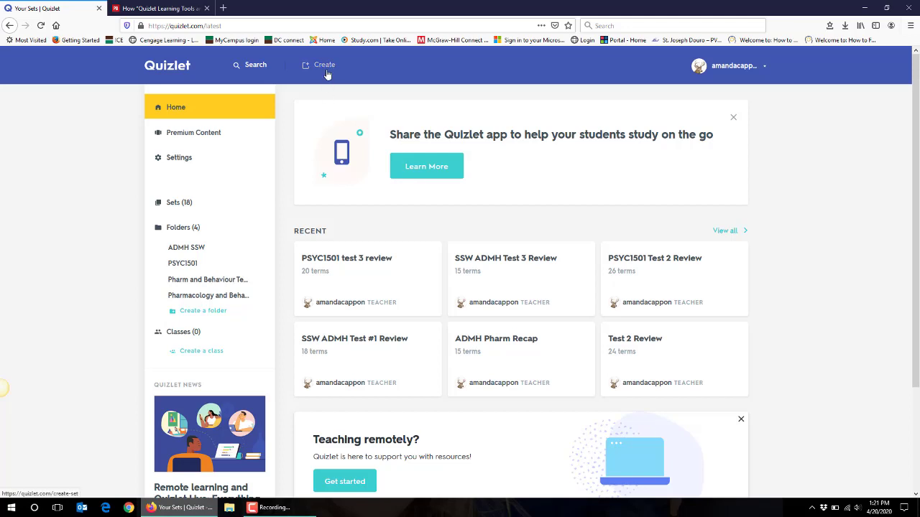
# Step: Start a new study set titled 'Title' with two cards reading 'Term' and 'Definition'
pyautogui.click(324, 64)
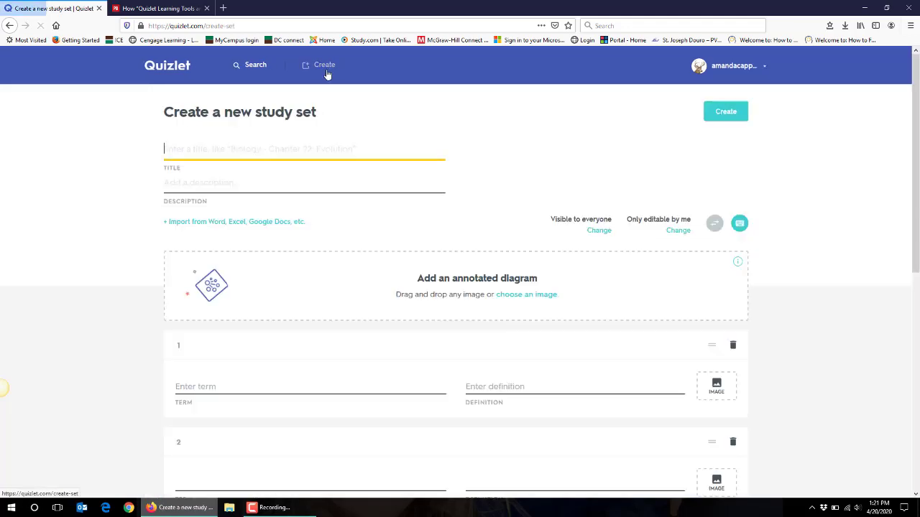
pyautogui.write('Title')
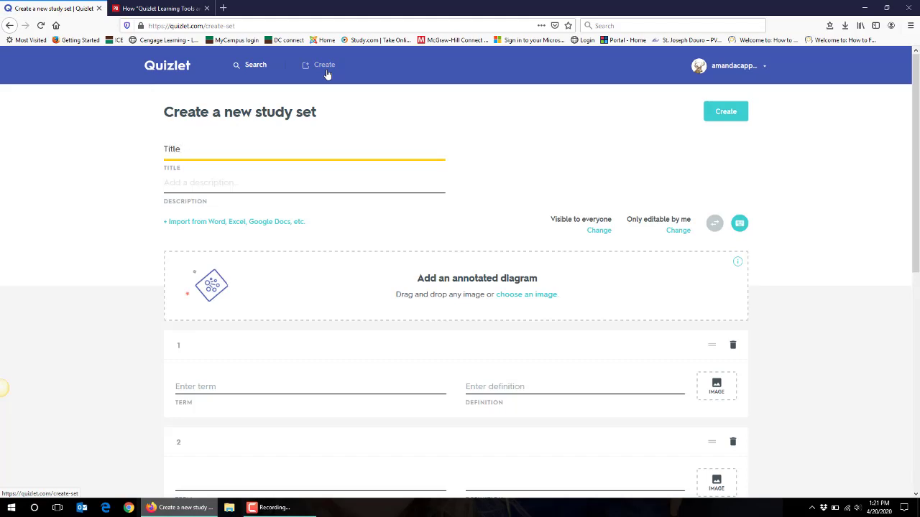
pyautogui.scroll(-3)
pyautogui.write('D')
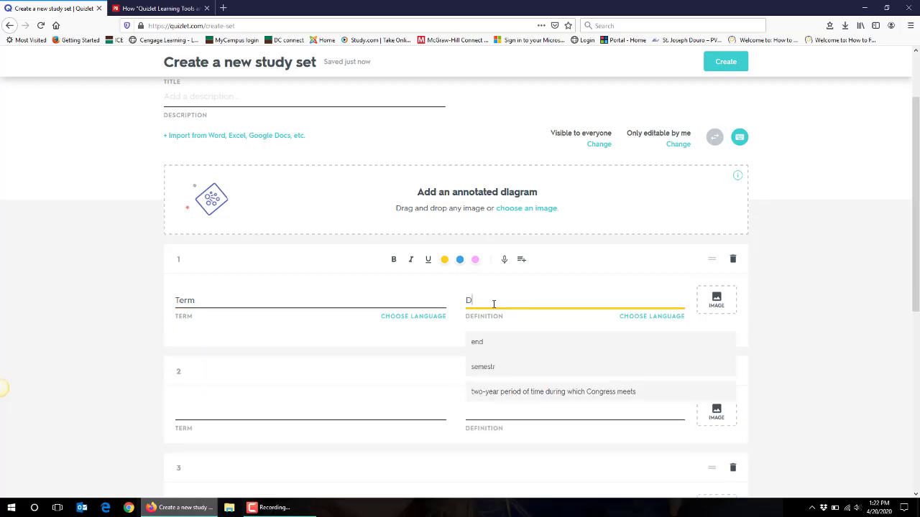
pyautogui.write('efinition')
pyautogui.click(311, 411)
pyautogui.write('Term')
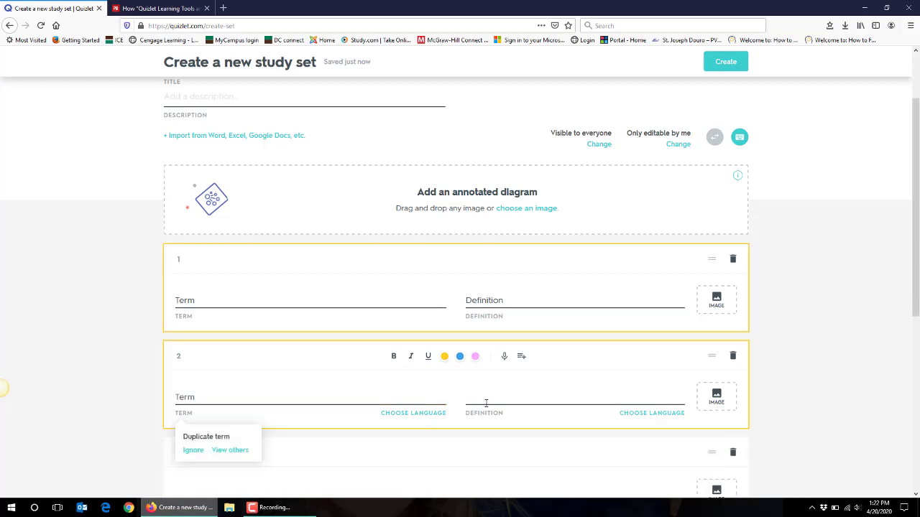
pyautogui.click(575, 397)
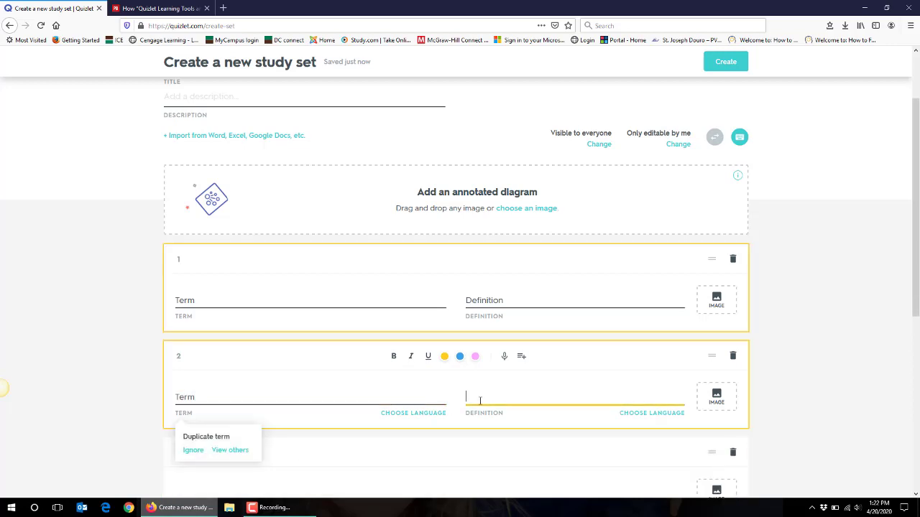
pyautogui.write('Definition')
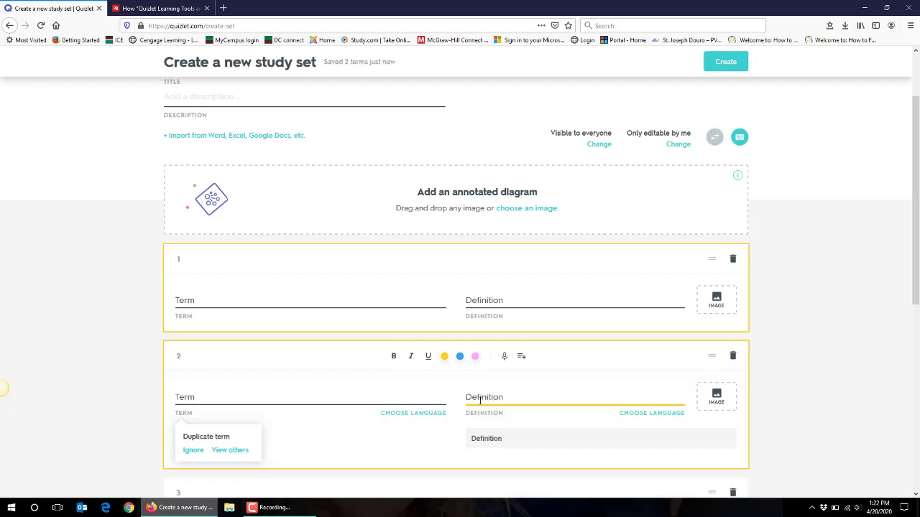
# Step: Scroll through the draft set's cards and back up, letting the two filled cards auto-save
pyautogui.scroll(-3)
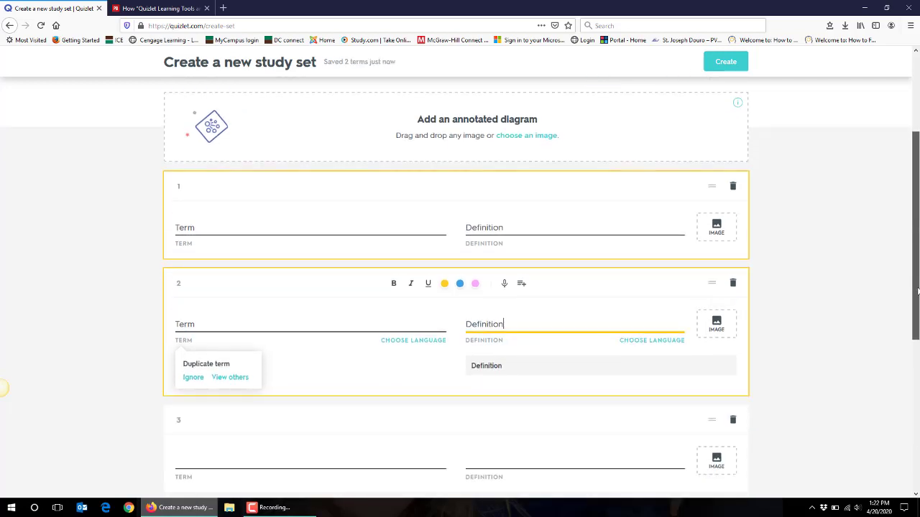
pyautogui.scroll(-3)
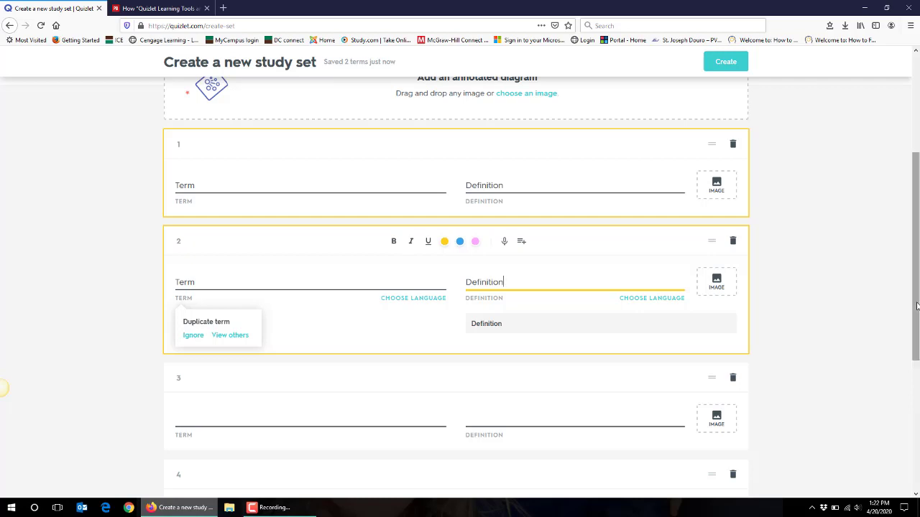
pyautogui.scroll(-3)
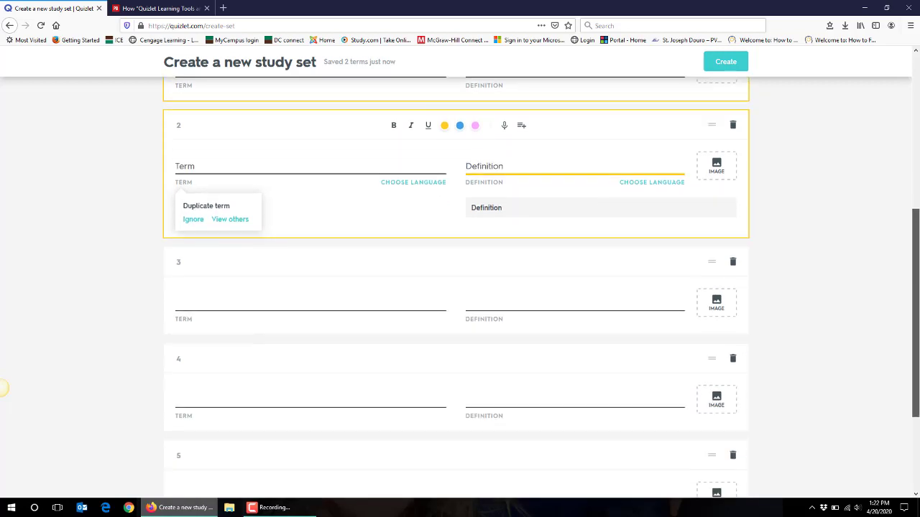
pyautogui.scroll(-3)
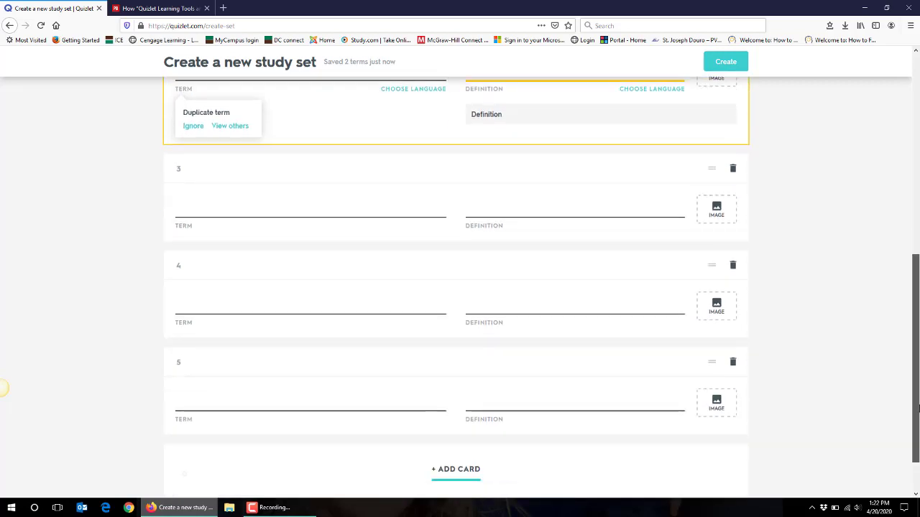
pyautogui.scroll(-3)
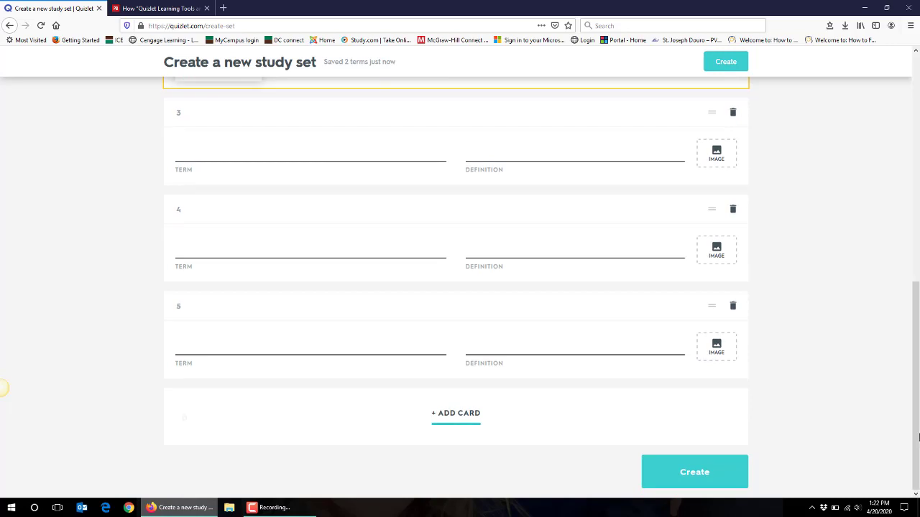
pyautogui.moveTo(486, 457)
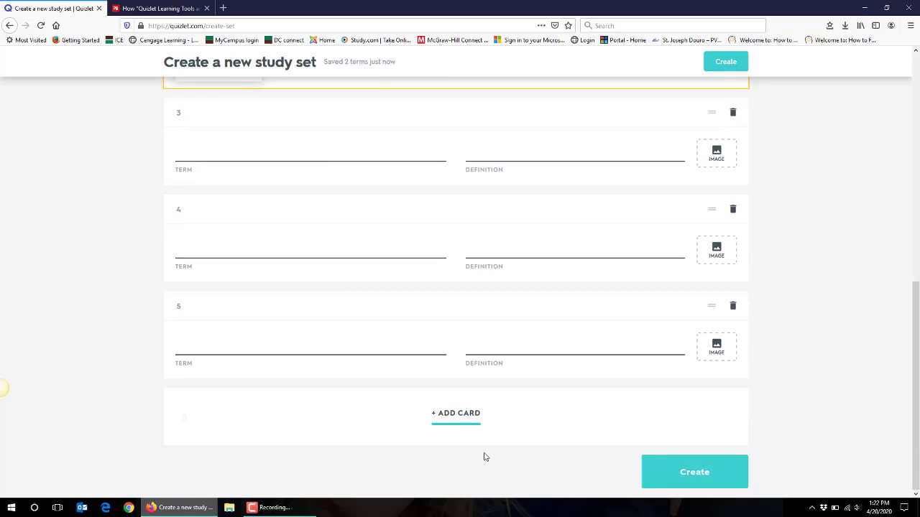
pyautogui.moveTo(456, 414)
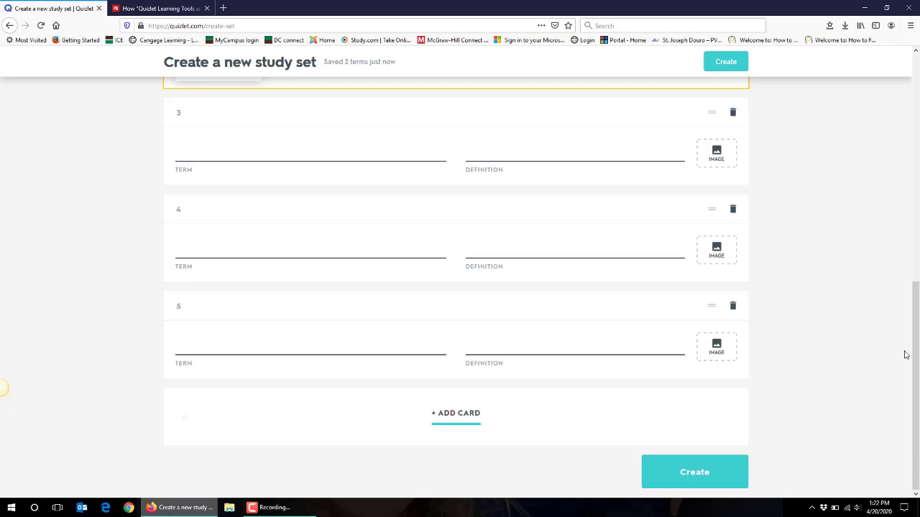
pyautogui.scroll(3)
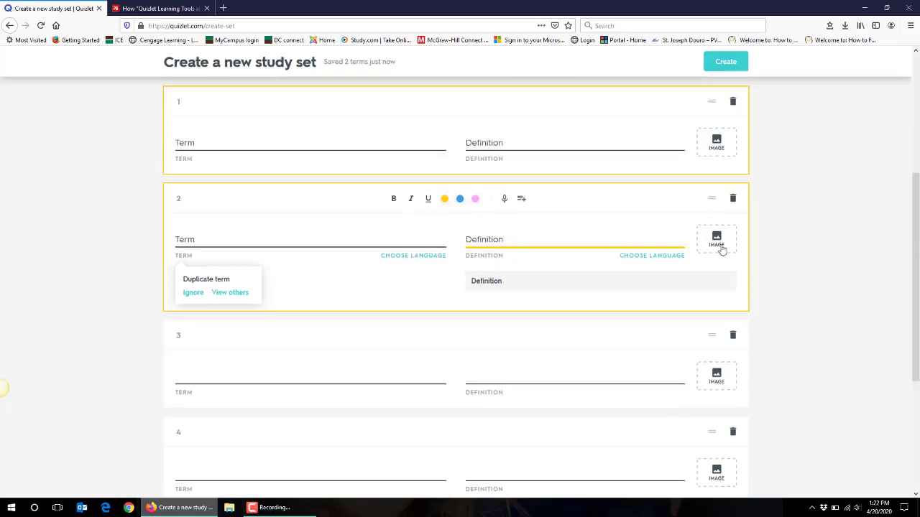
pyautogui.scroll(3)
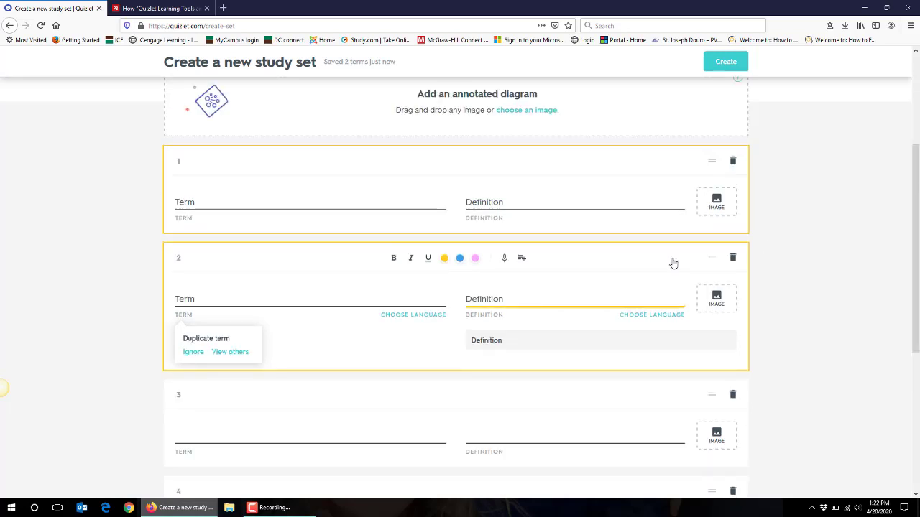
pyautogui.moveTo(909, 247)
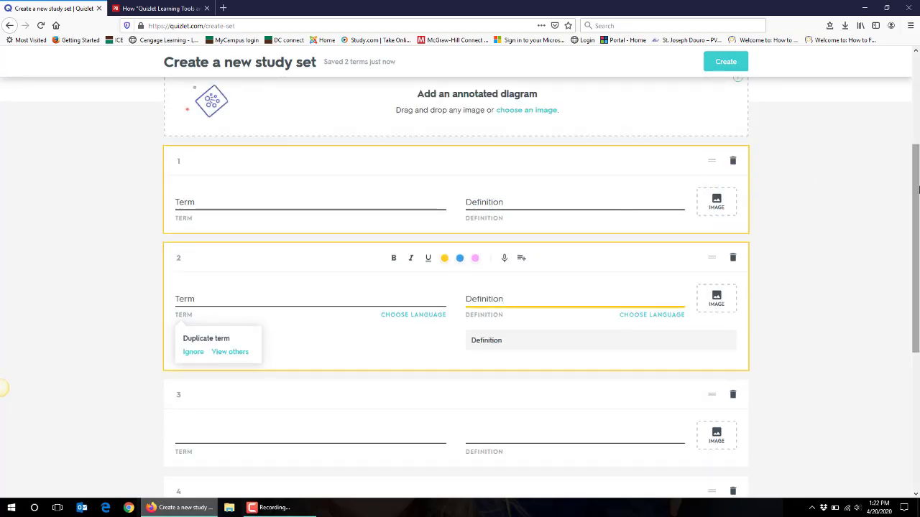
pyautogui.scroll(-3)
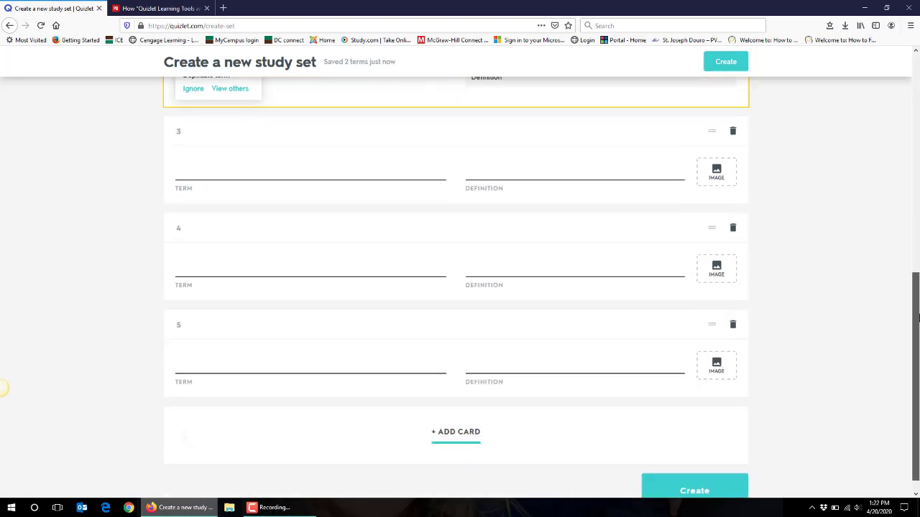
pyautogui.scroll(-3)
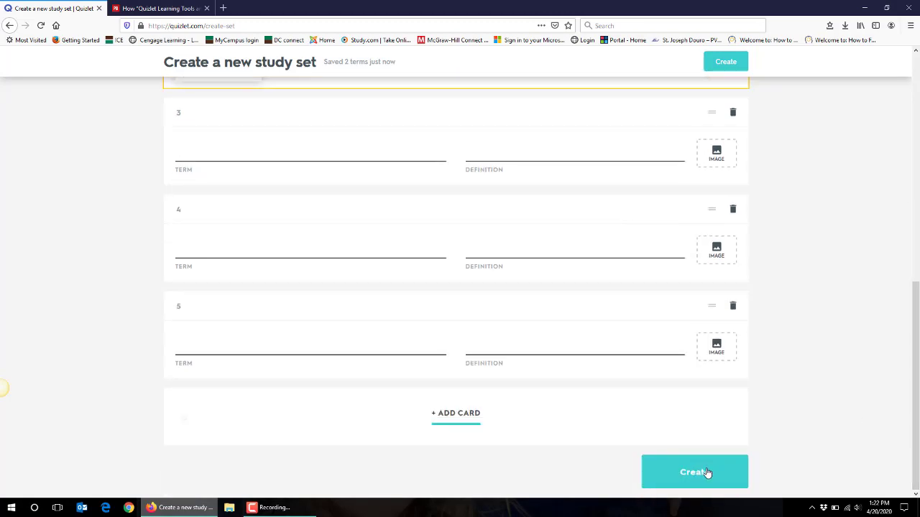
pyautogui.scroll(3)
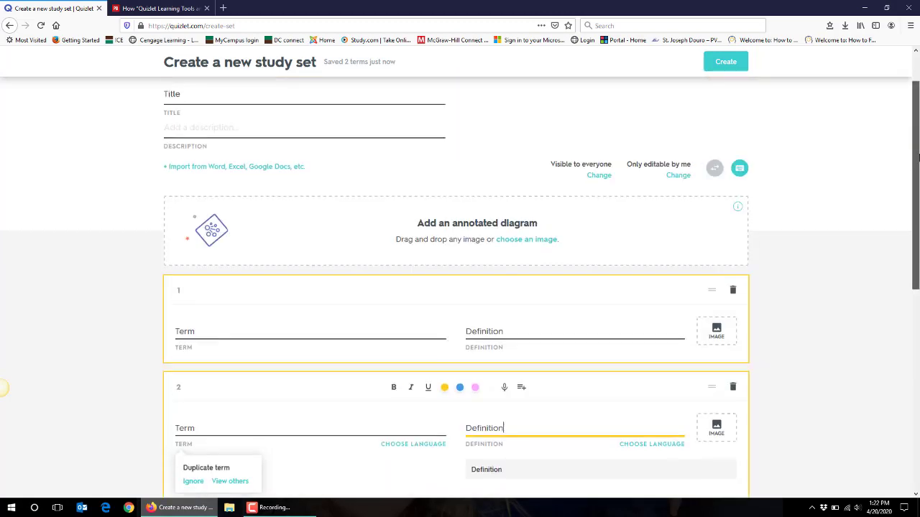
pyautogui.scroll(3)
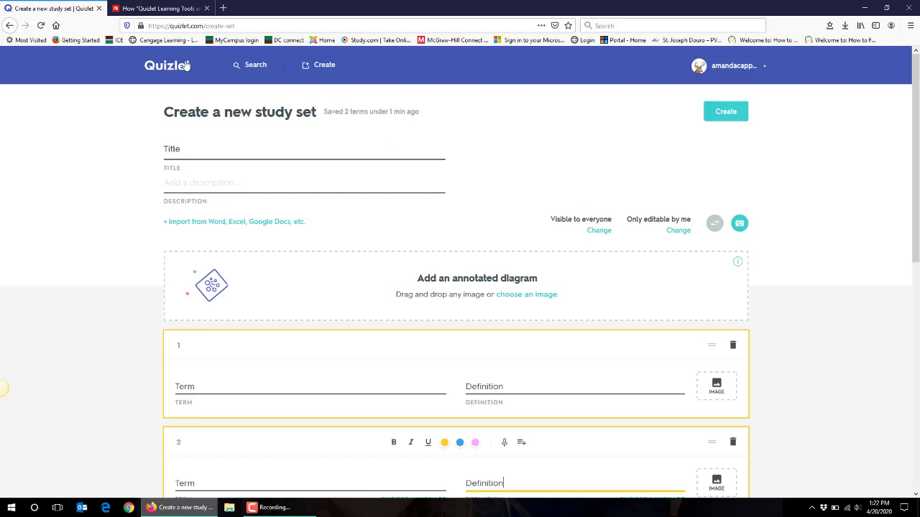
pyautogui.moveTo(166, 65)
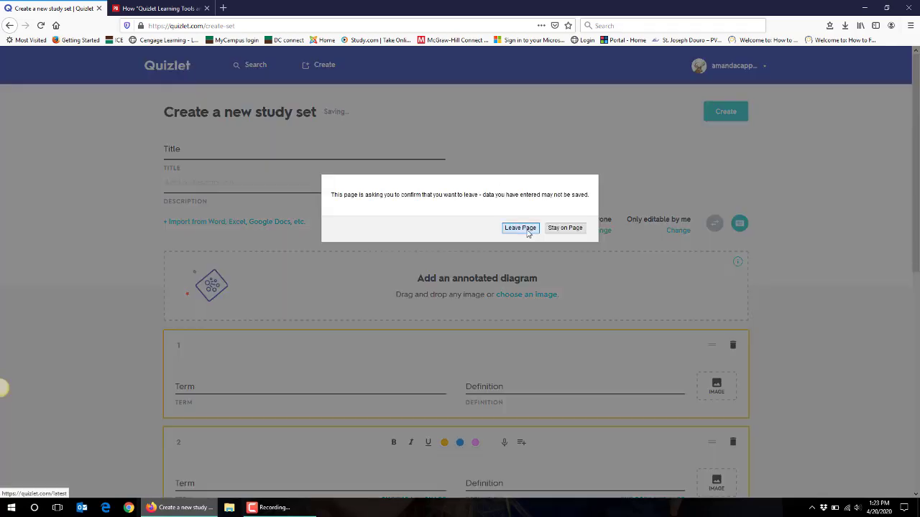
# Step: Leave the unsaved creation page and return to the home dashboard
pyautogui.click(520, 227)
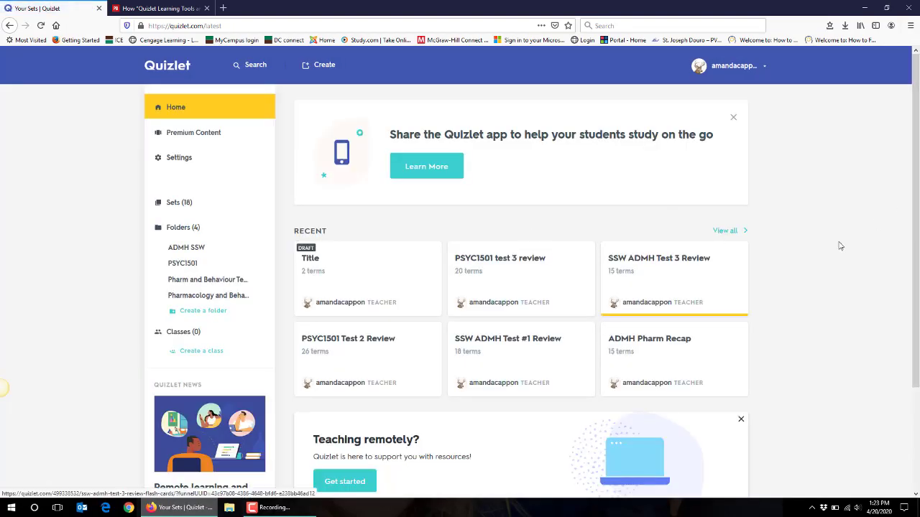
pyautogui.moveTo(382, 351)
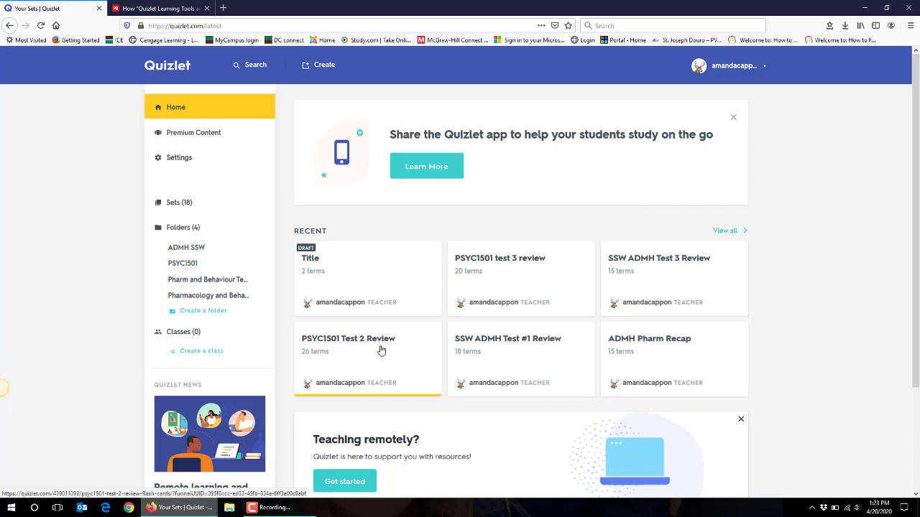
# Step: Open the PSYC1501 Test 2 Review set and flip through the Genes and Teratogens flashcards
pyautogui.click(348, 339)
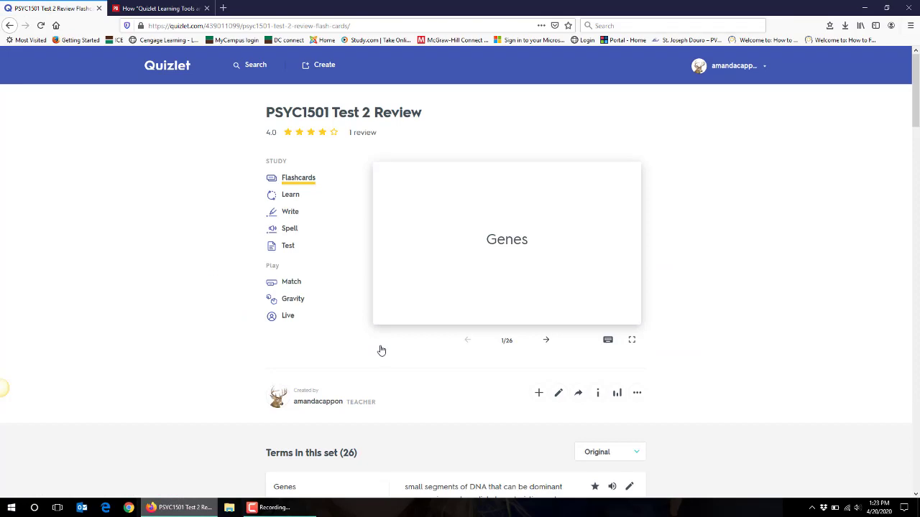
pyautogui.click(505, 239)
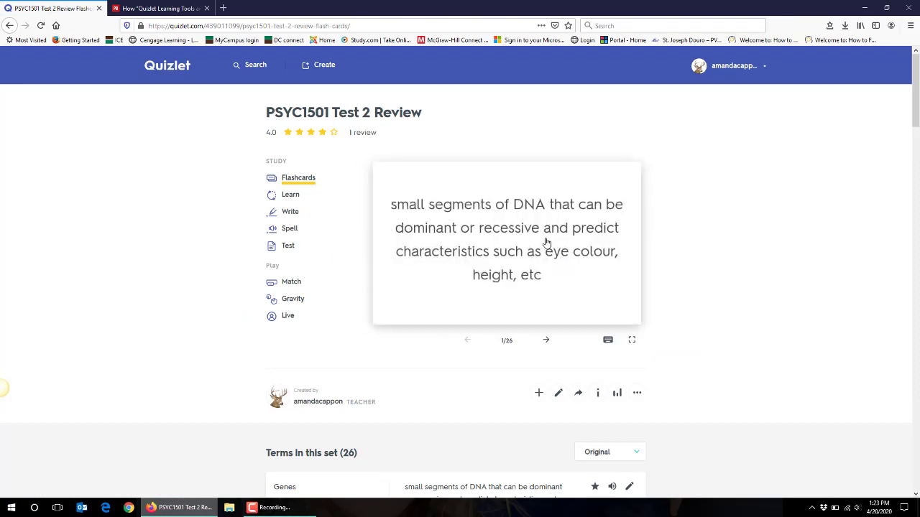
pyautogui.click(546, 339)
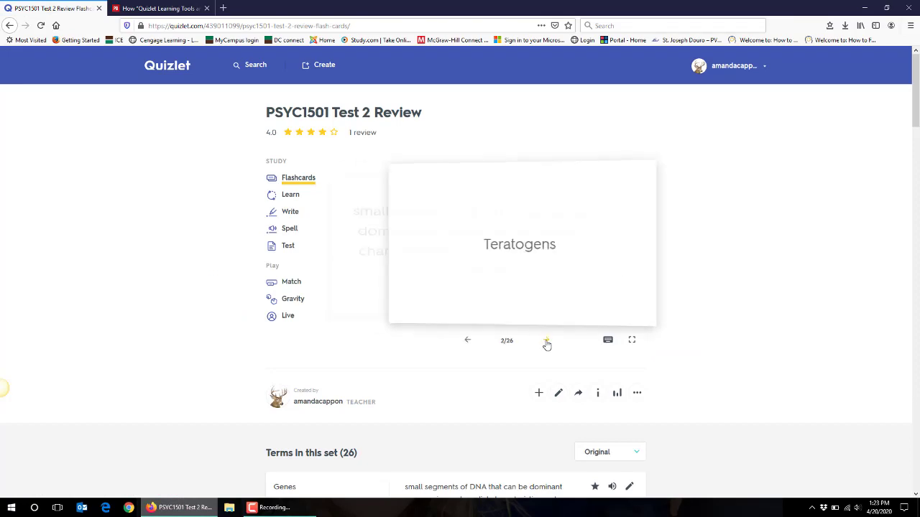
pyautogui.click(505, 244)
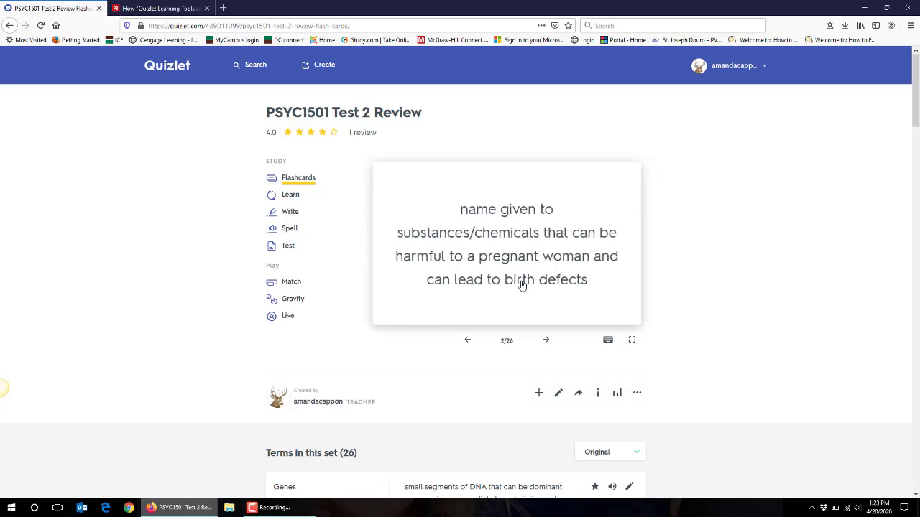
pyautogui.moveTo(636, 345)
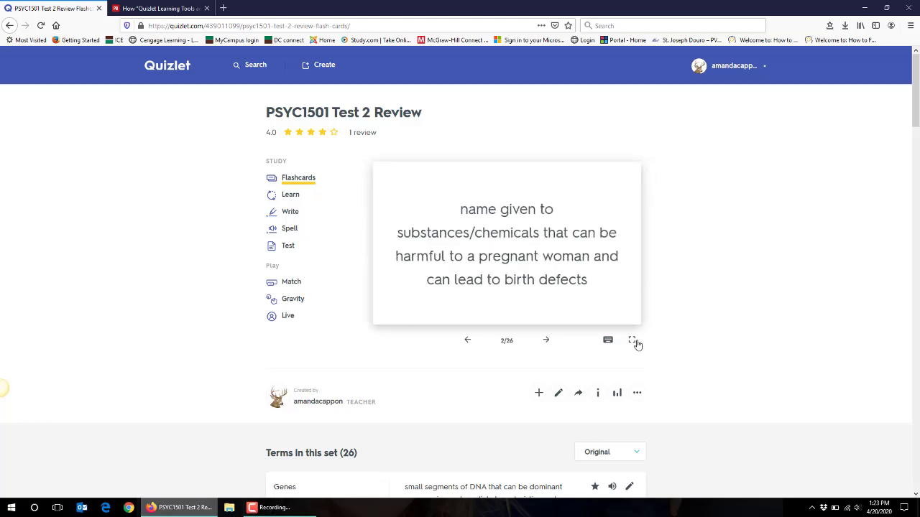
# Step: Study the flashcards in full mode with definitions first, advancing to card 3 of 26
pyautogui.click(632, 339)
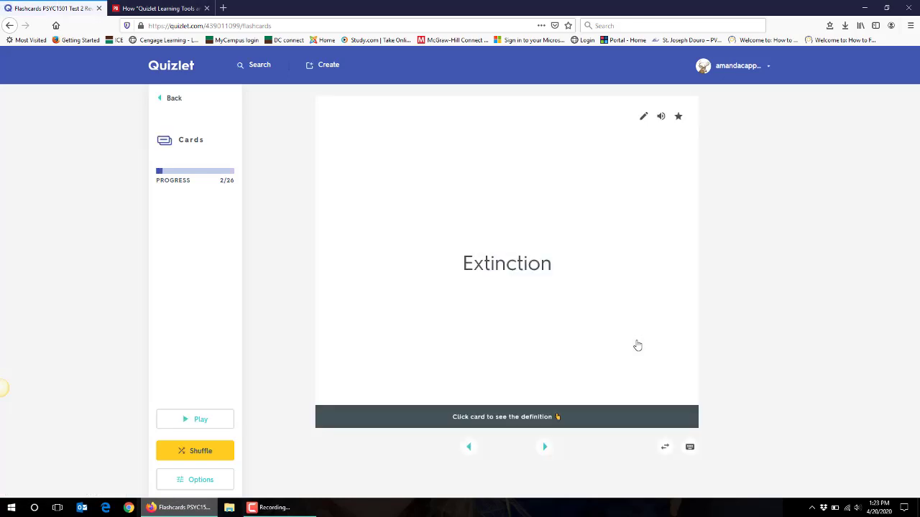
pyautogui.moveTo(411, 374)
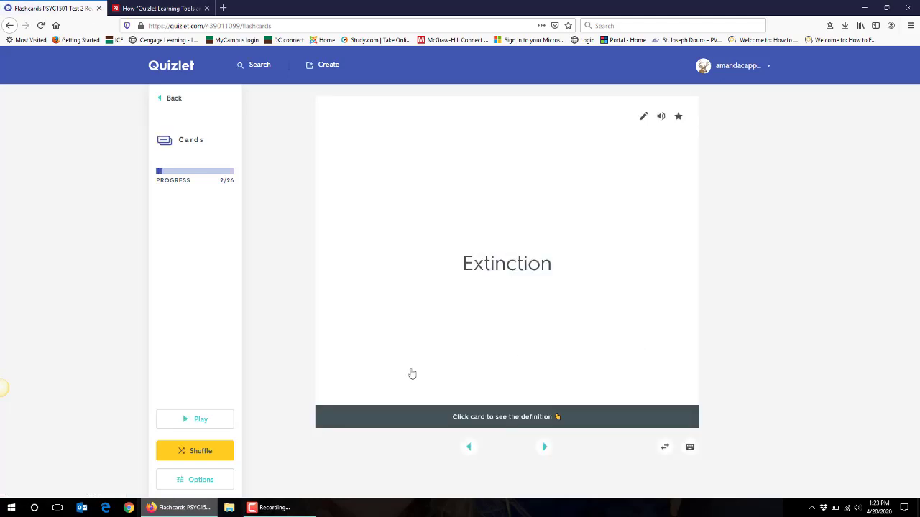
pyautogui.moveTo(196, 454)
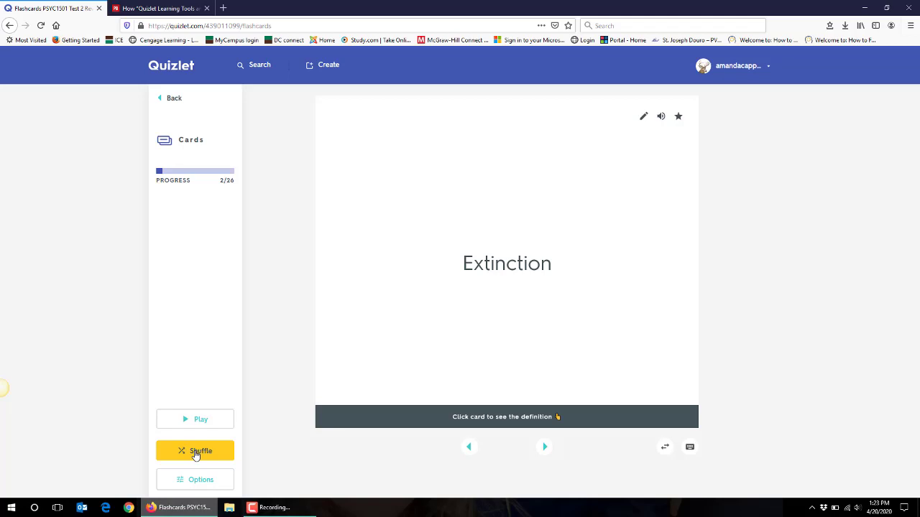
pyautogui.moveTo(664, 447)
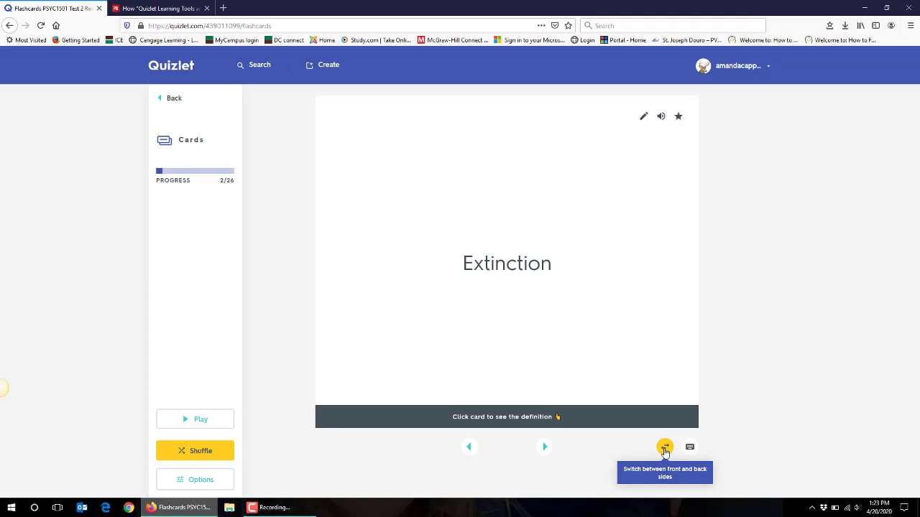
pyautogui.click(664, 447)
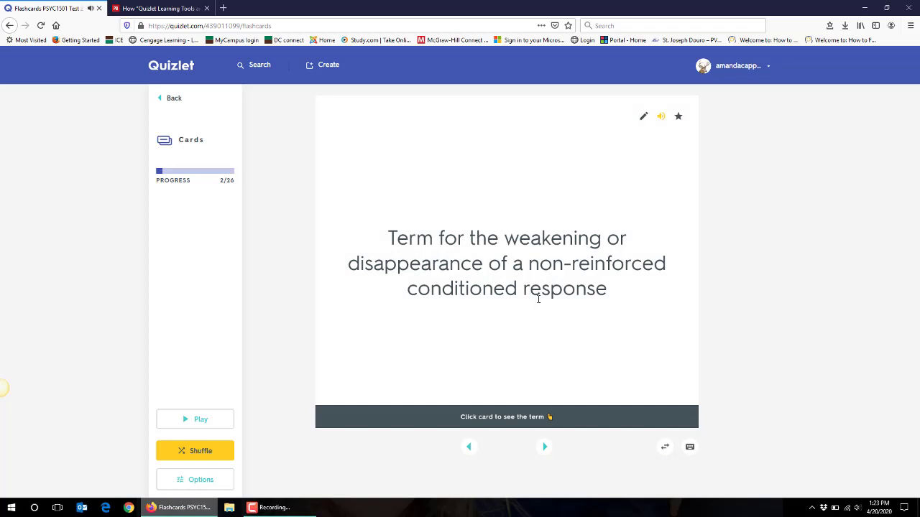
pyautogui.moveTo(557, 329)
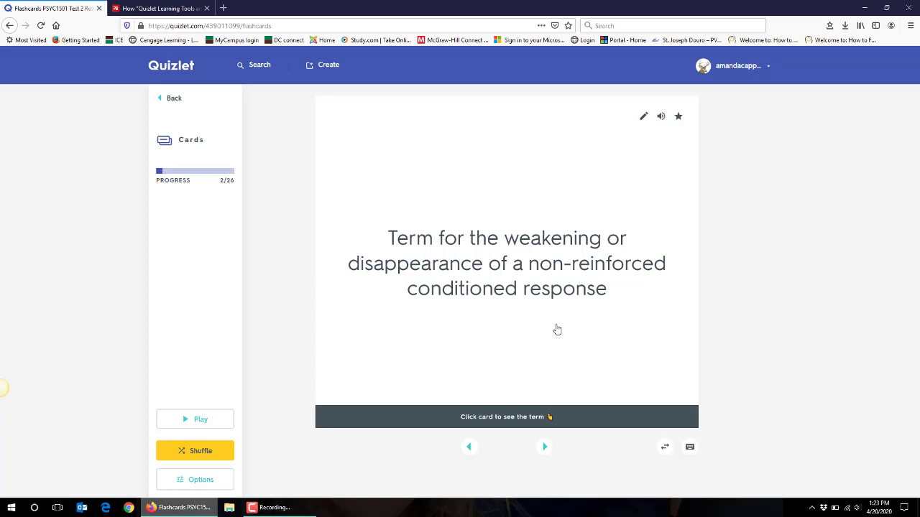
pyautogui.moveTo(641, 341)
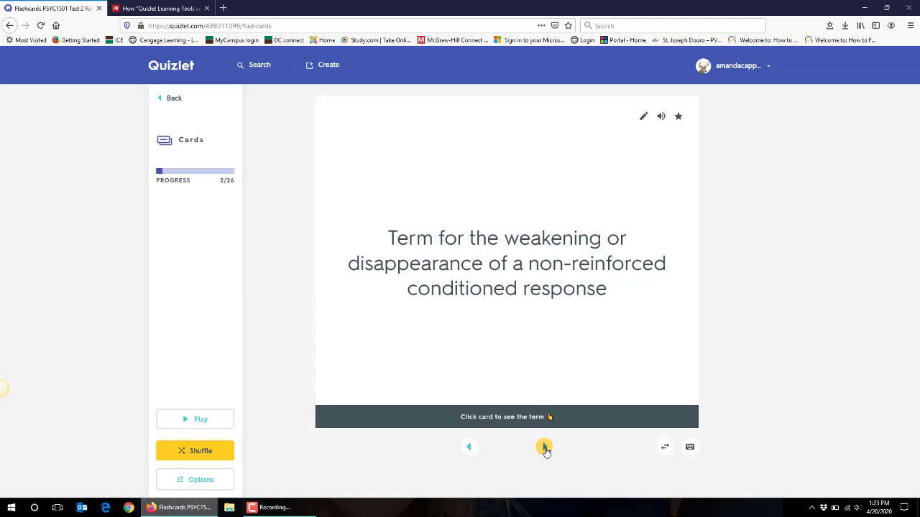
pyautogui.click(543, 447)
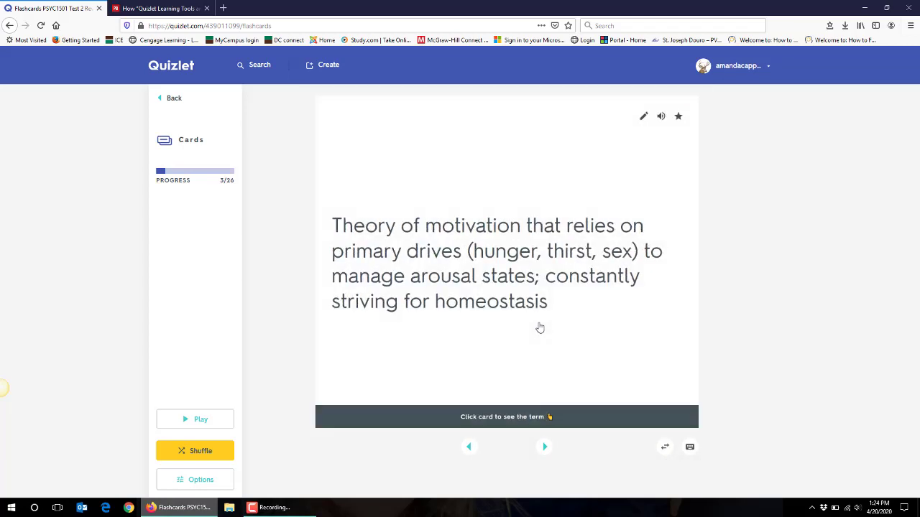
pyautogui.moveTo(229, 103)
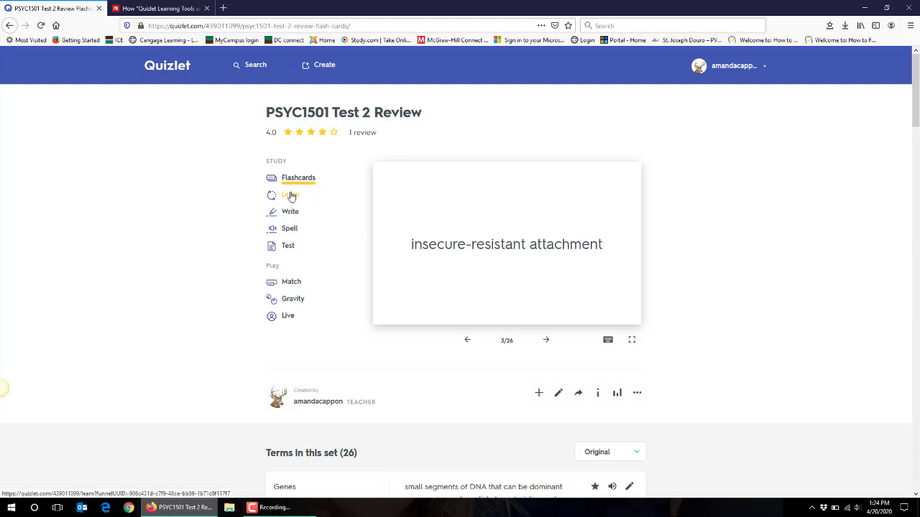
# Step: Start Learn mode on the review set, reaching its first multiple-choice question
pyautogui.click(291, 195)
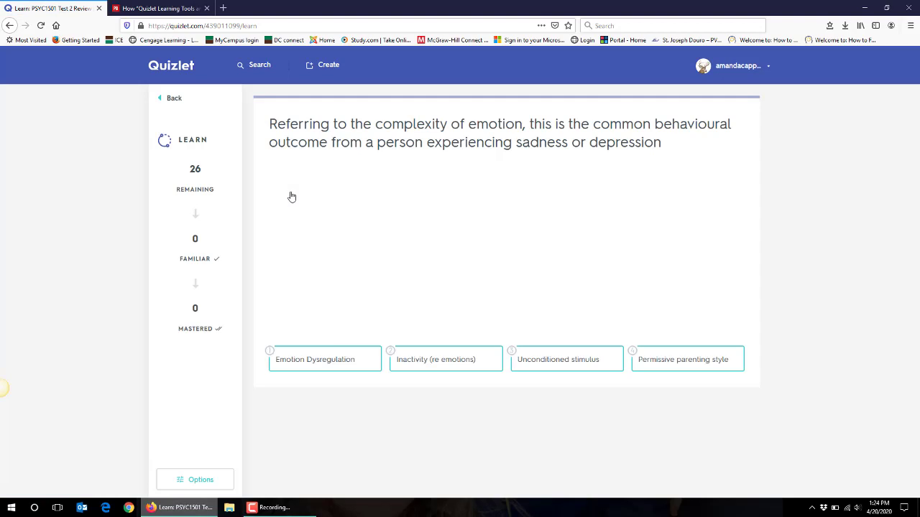
pyautogui.moveTo(382, 135)
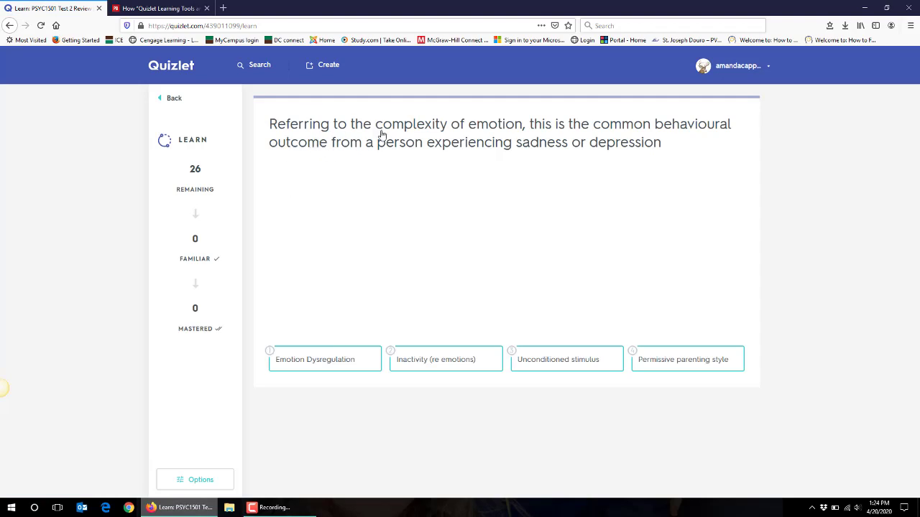
pyautogui.moveTo(362, 385)
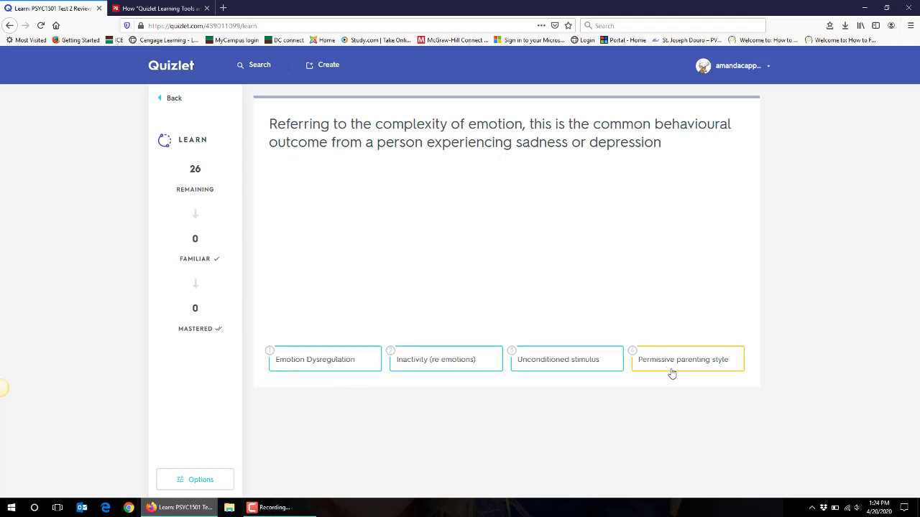
pyautogui.moveTo(474, 405)
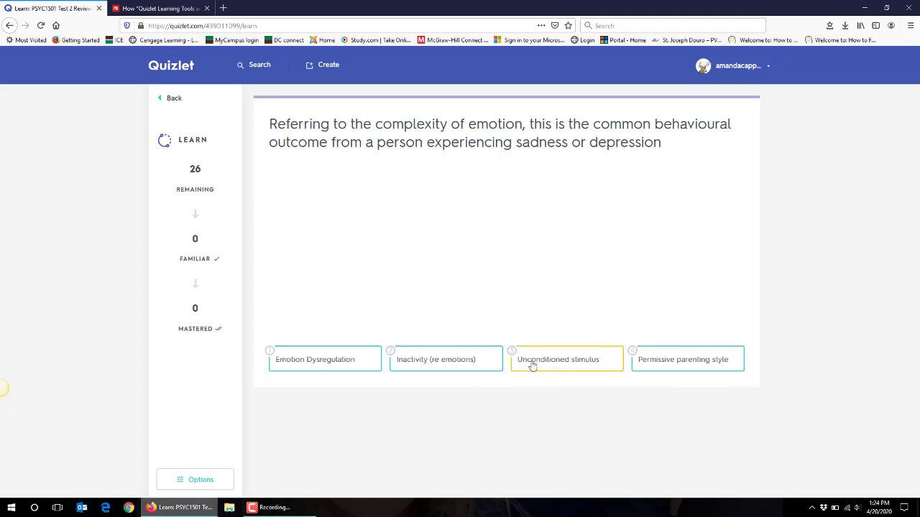
# Step: Answer the emotion question with Unconditioned stimulus, then leave Learn for the set page
pyautogui.click(566, 359)
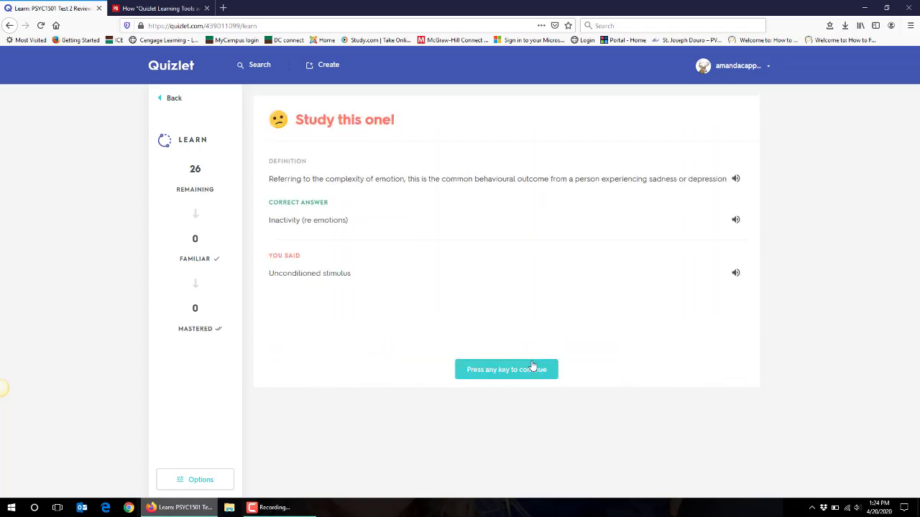
pyautogui.moveTo(281, 186)
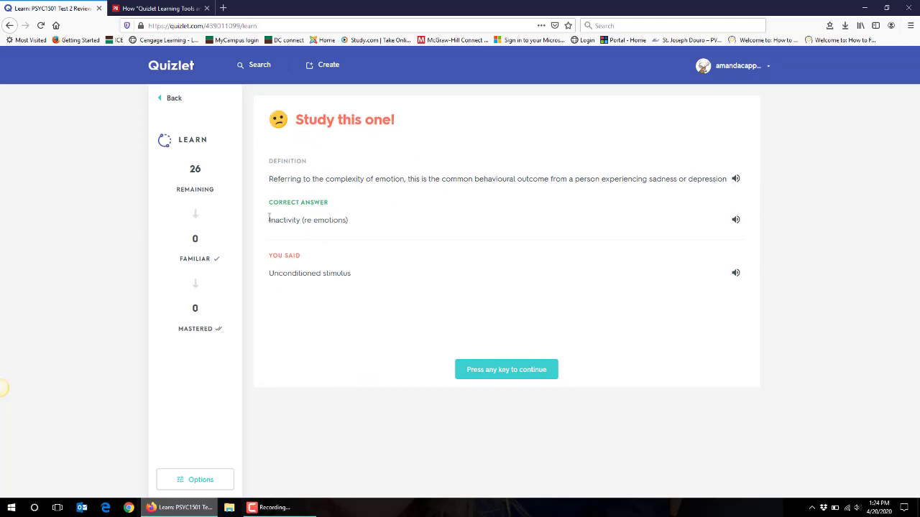
pyautogui.moveTo(305, 269)
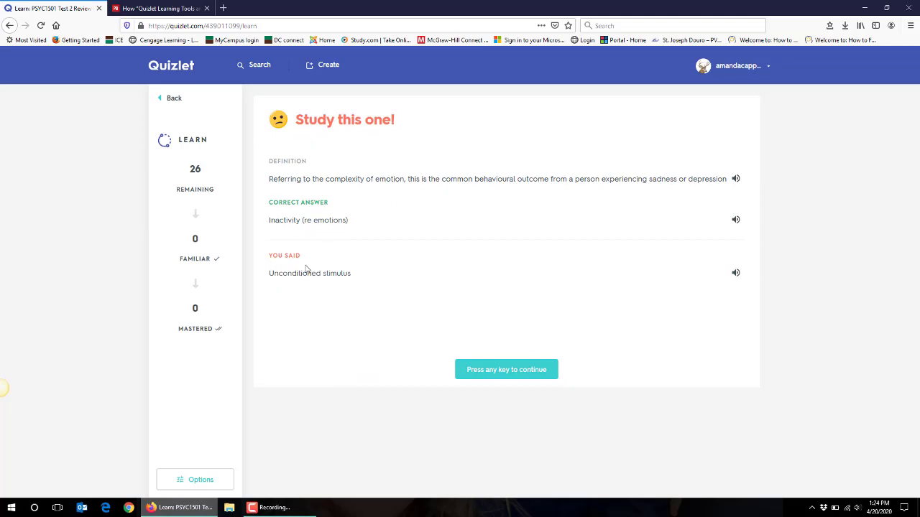
pyautogui.moveTo(439, 161)
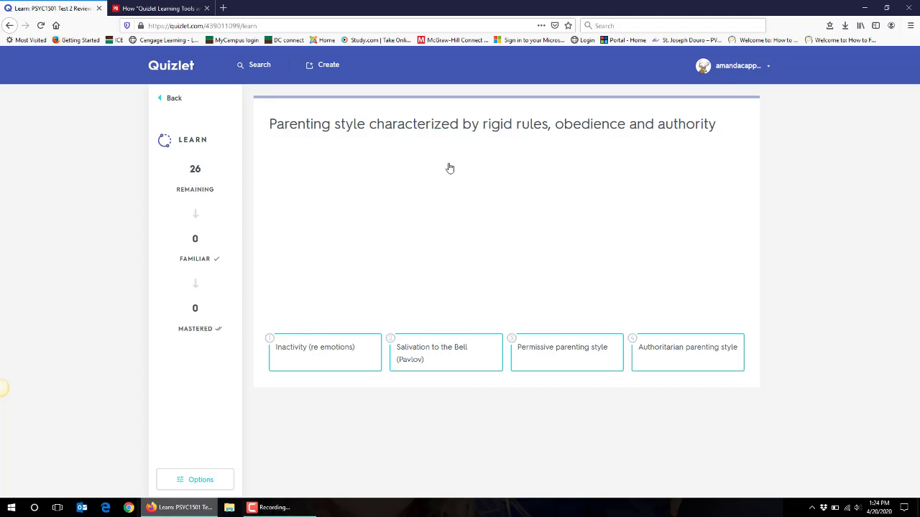
pyautogui.moveTo(305, 207)
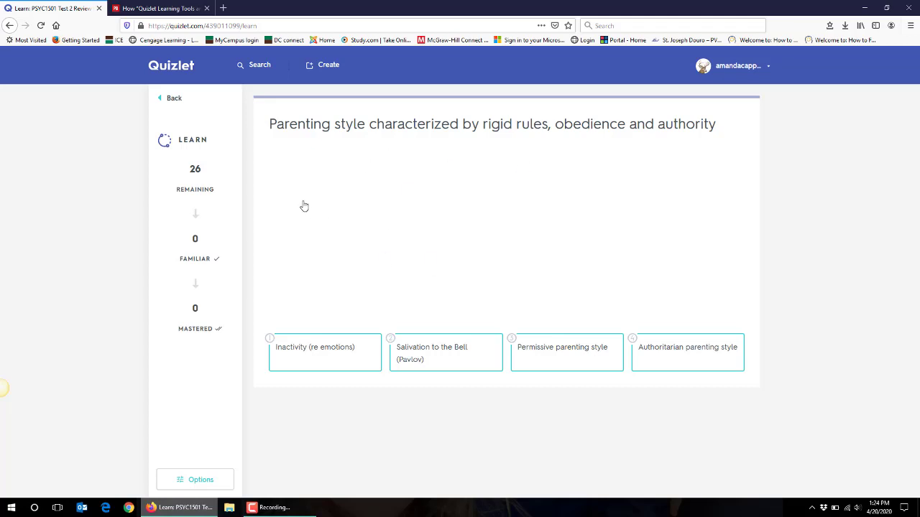
pyautogui.click(172, 98)
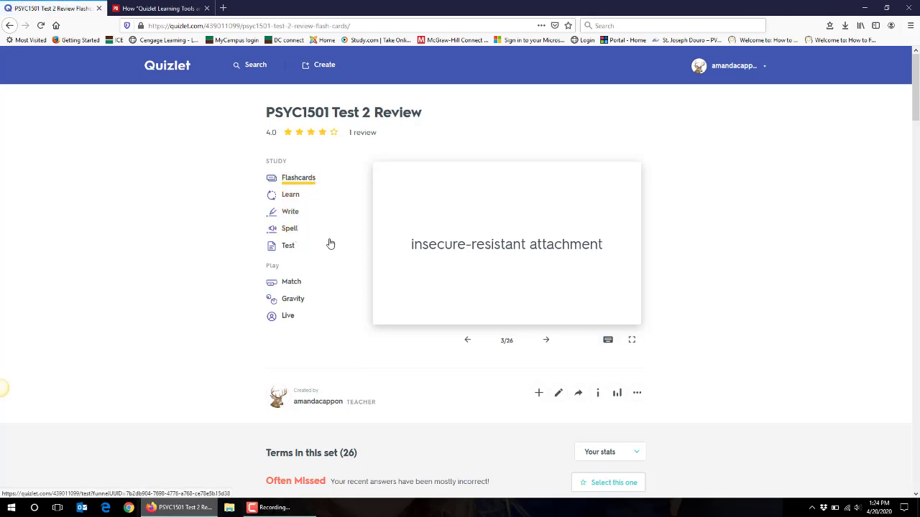
pyautogui.moveTo(343, 245)
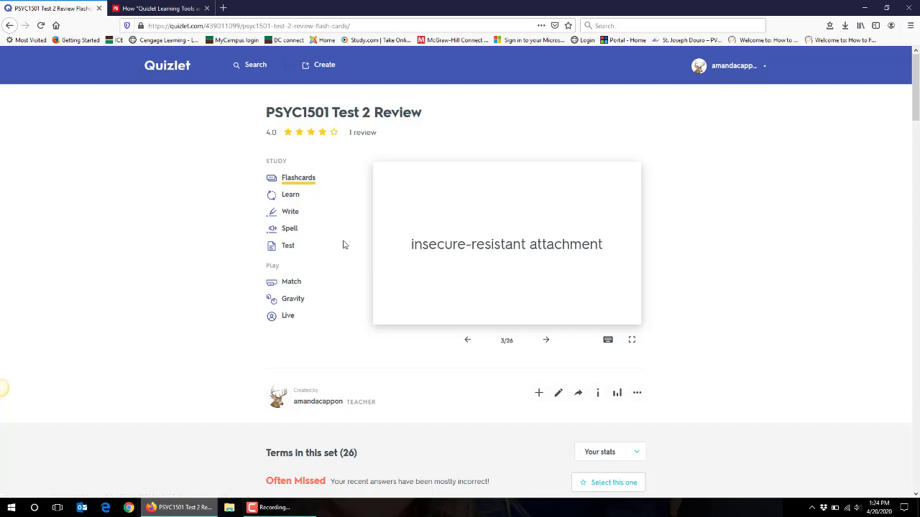
pyautogui.moveTo(289, 227)
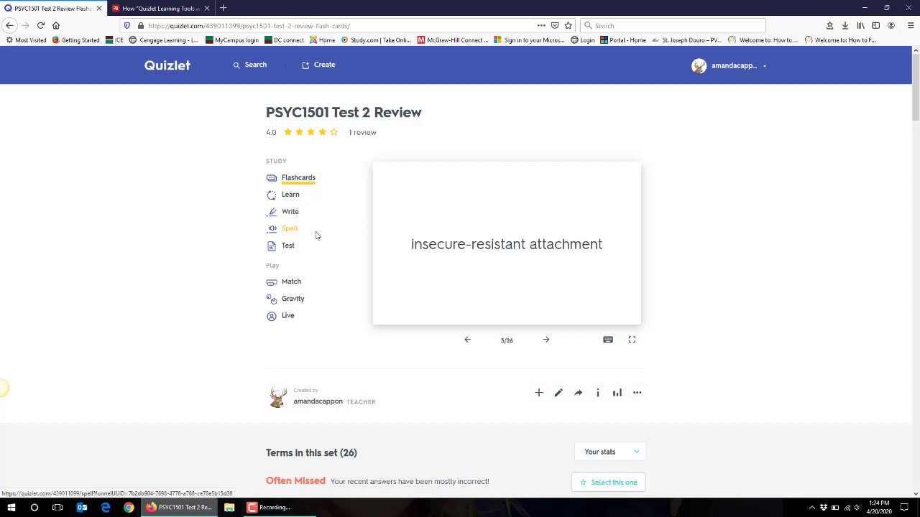
pyautogui.moveTo(288, 246)
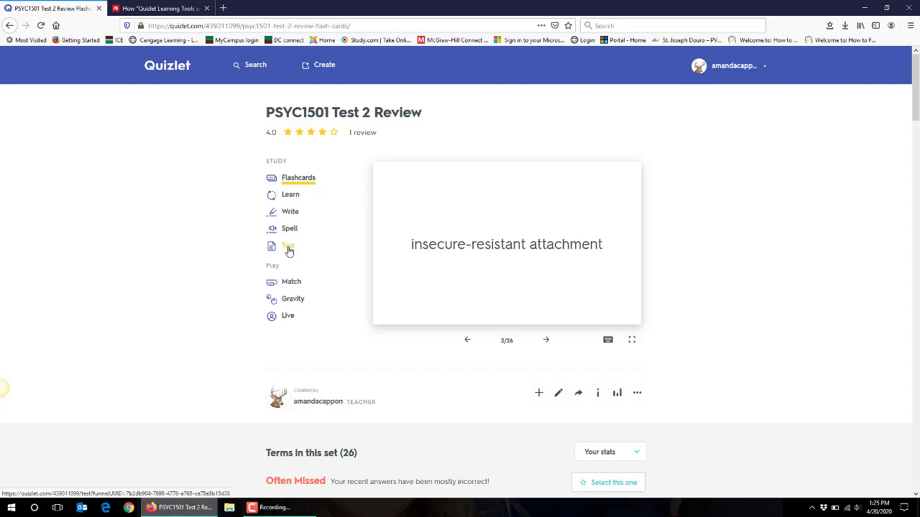
# Step: Start a practice test and browse its written, matching and multiple-choice sections before returning to the top
pyautogui.click(287, 246)
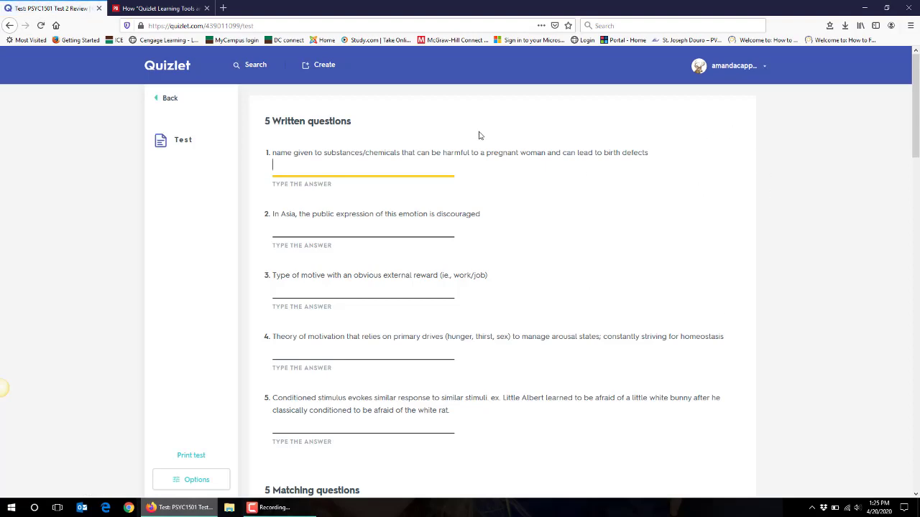
pyautogui.scroll(-3)
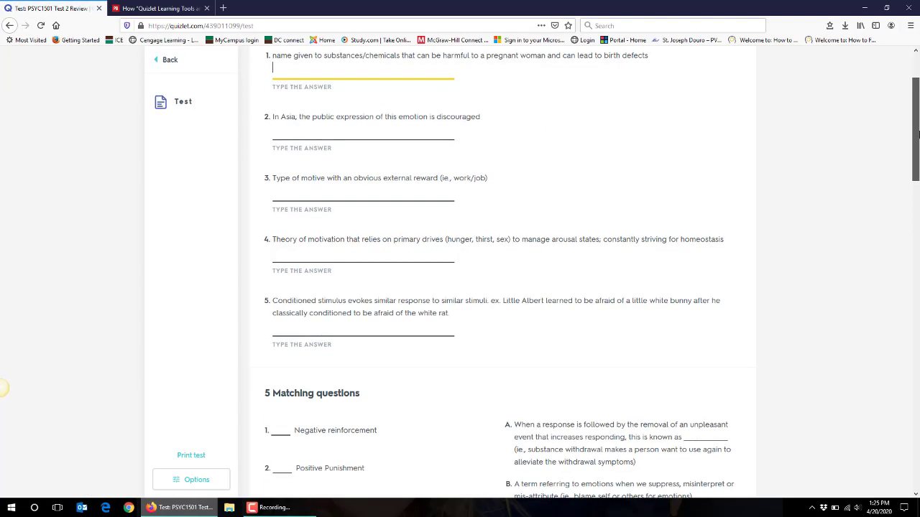
pyautogui.scroll(-3)
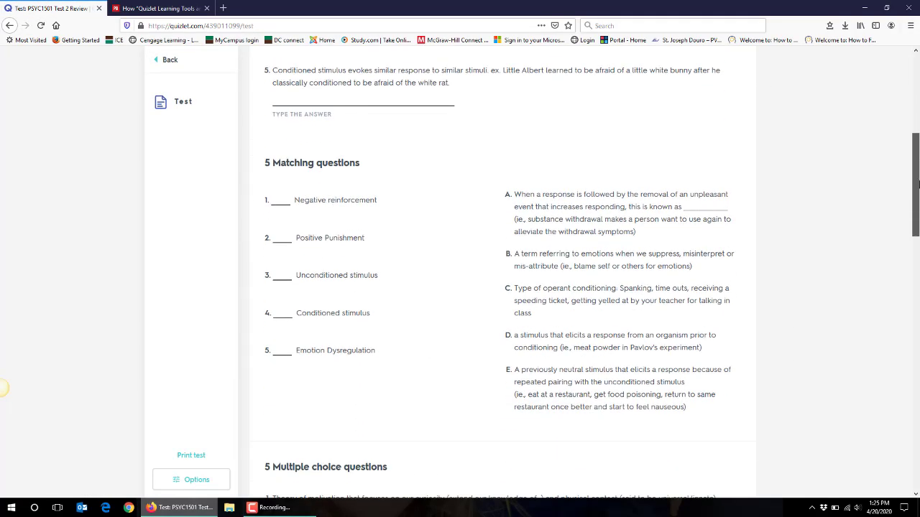
pyautogui.scroll(-3)
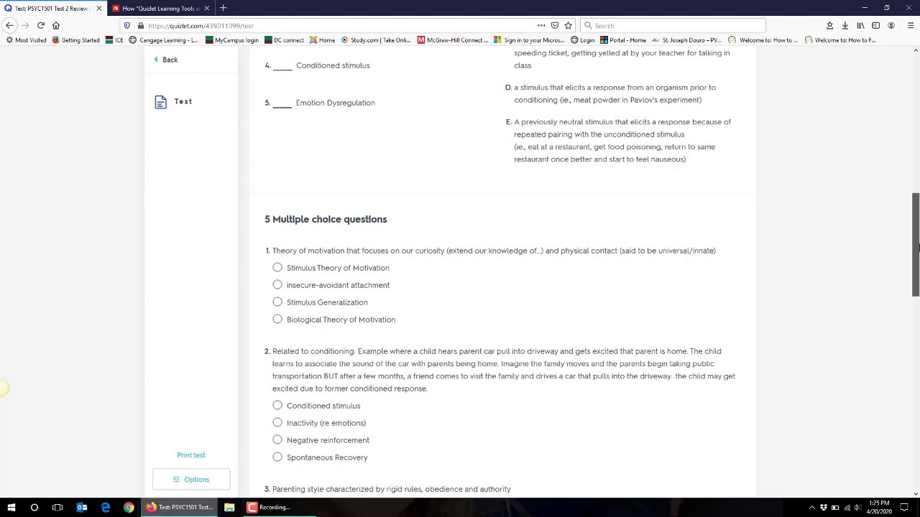
pyautogui.scroll(-3)
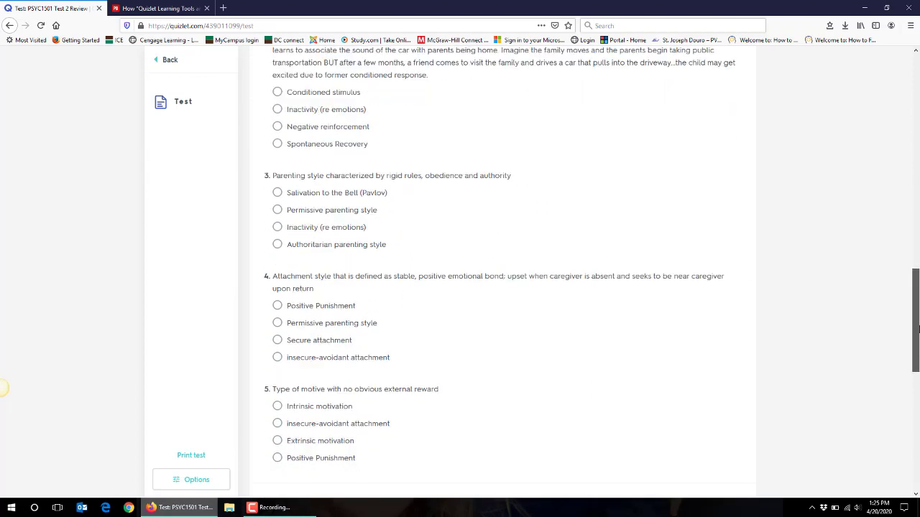
pyautogui.scroll(-3)
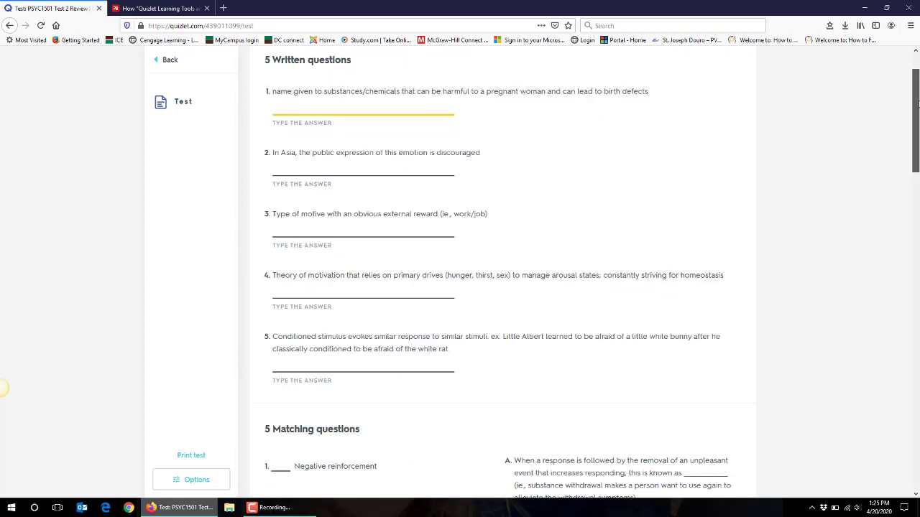
pyautogui.scroll(3)
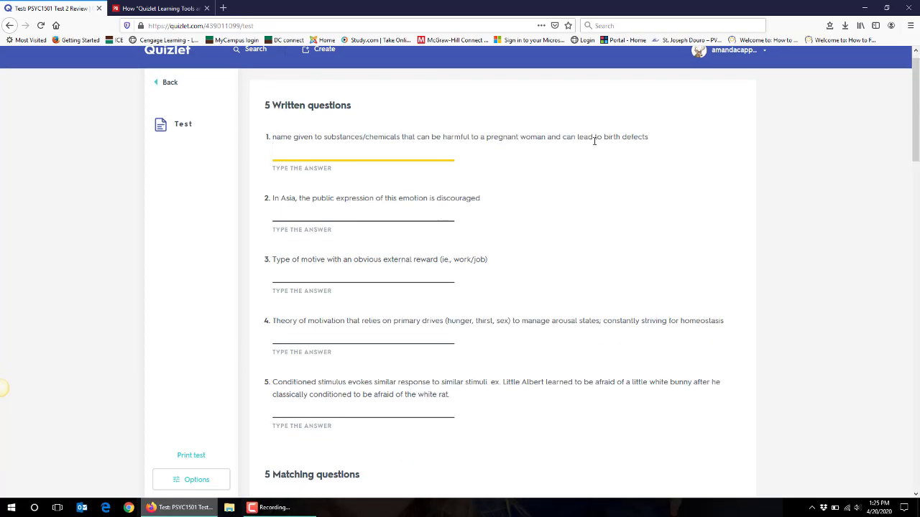
pyautogui.moveTo(463, 171)
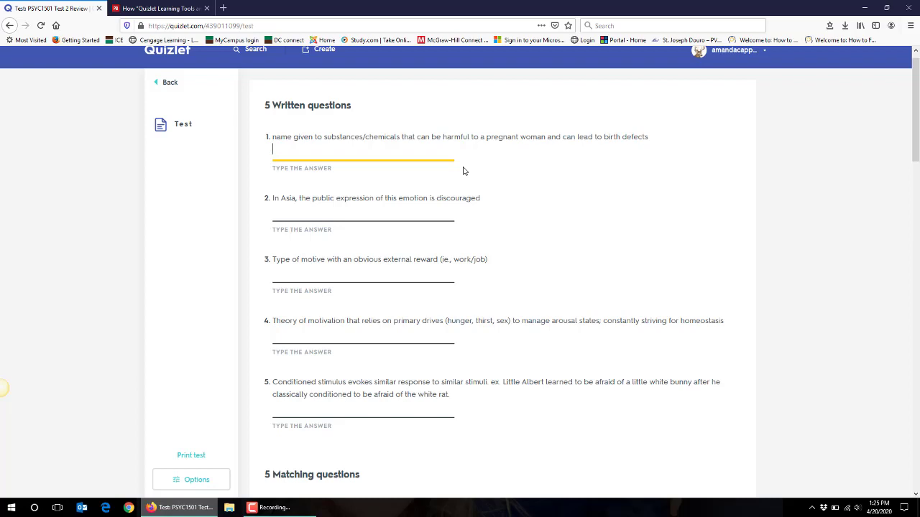
pyautogui.moveTo(596, 224)
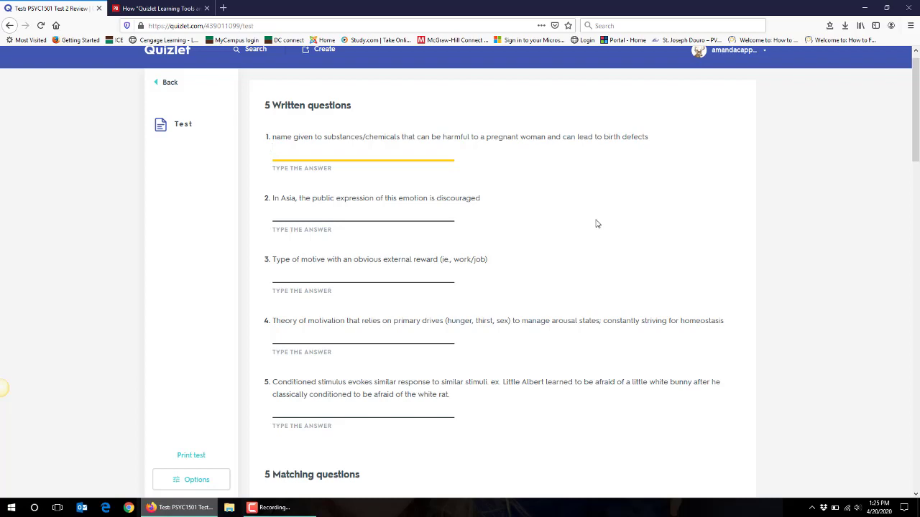
pyautogui.scroll(-3)
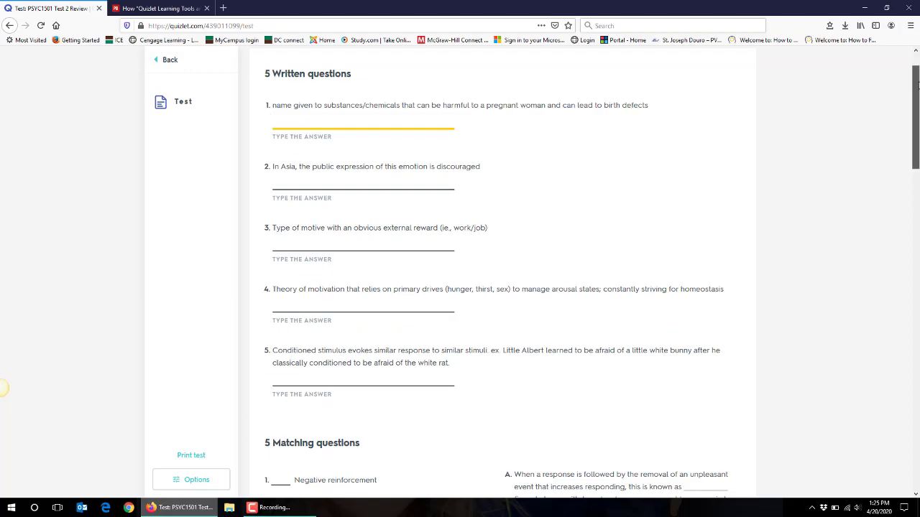
pyautogui.scroll(-3)
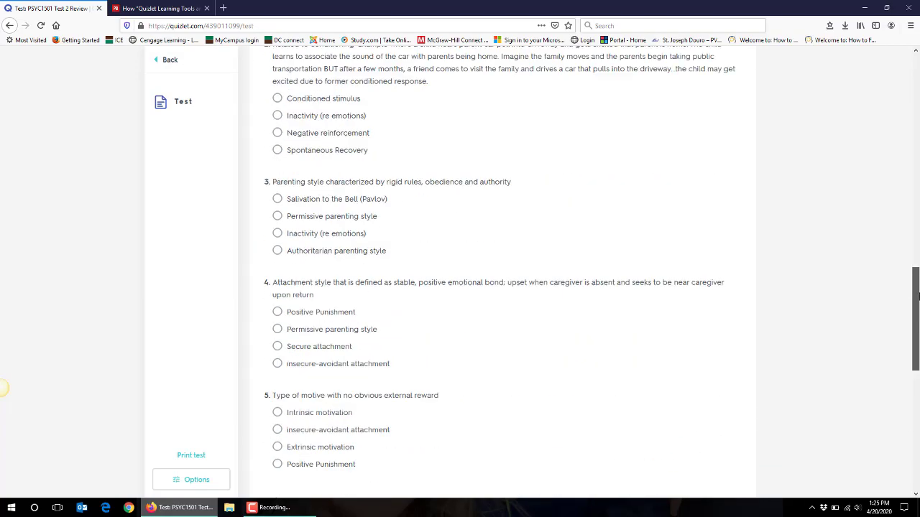
pyautogui.scroll(3)
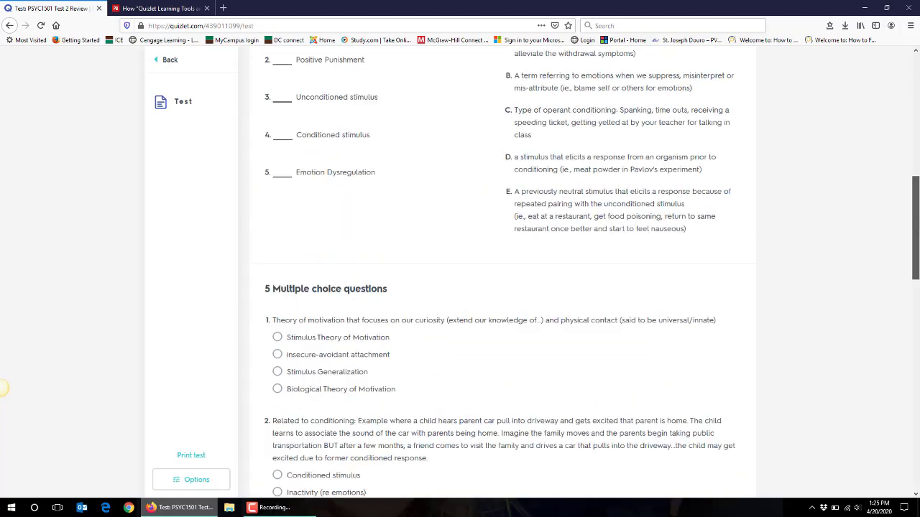
pyautogui.scroll(3)
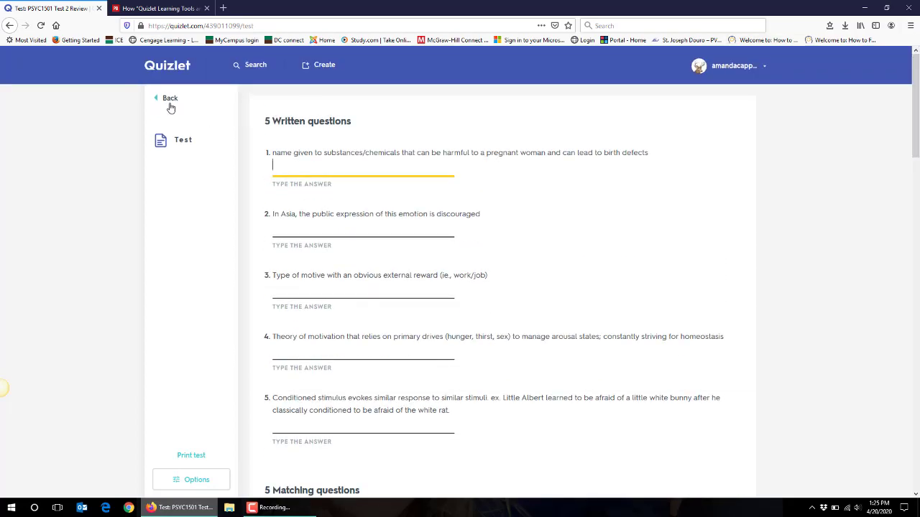
# Step: Leave the test for the set page and open the Match game's start screen
pyautogui.click(169, 98)
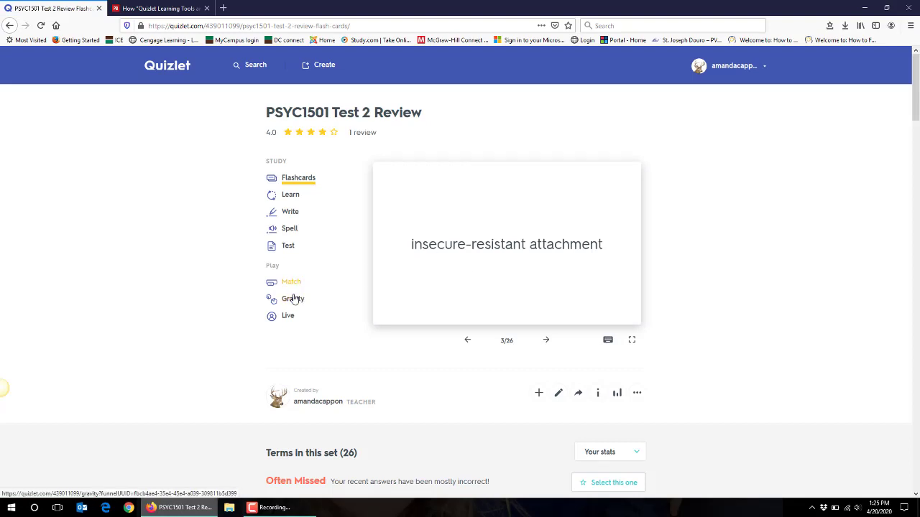
pyautogui.moveTo(293, 297)
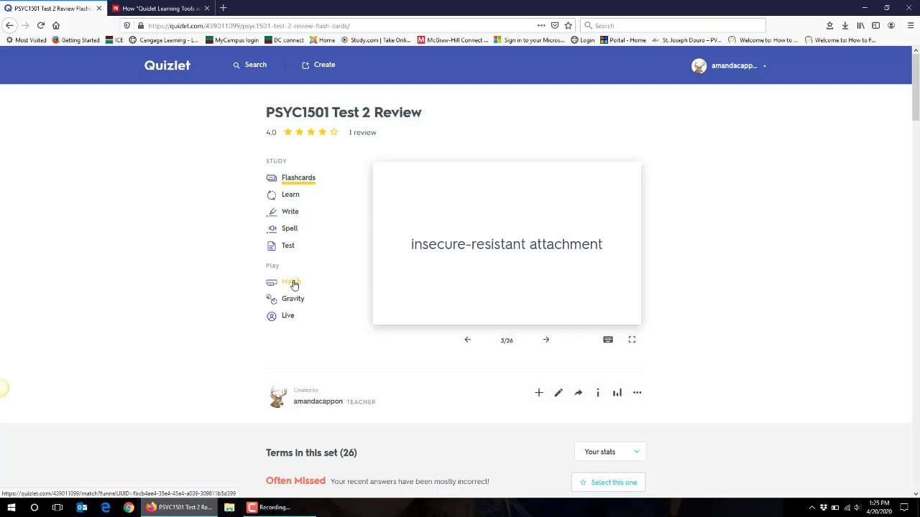
pyautogui.click(290, 282)
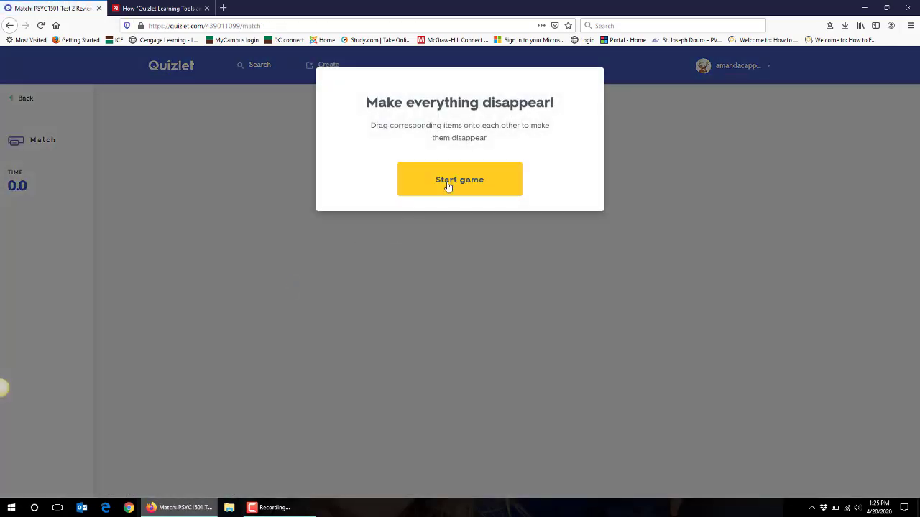
# Step: Start the Match game and pair the Homeostasis term card with its definition
pyautogui.click(460, 179)
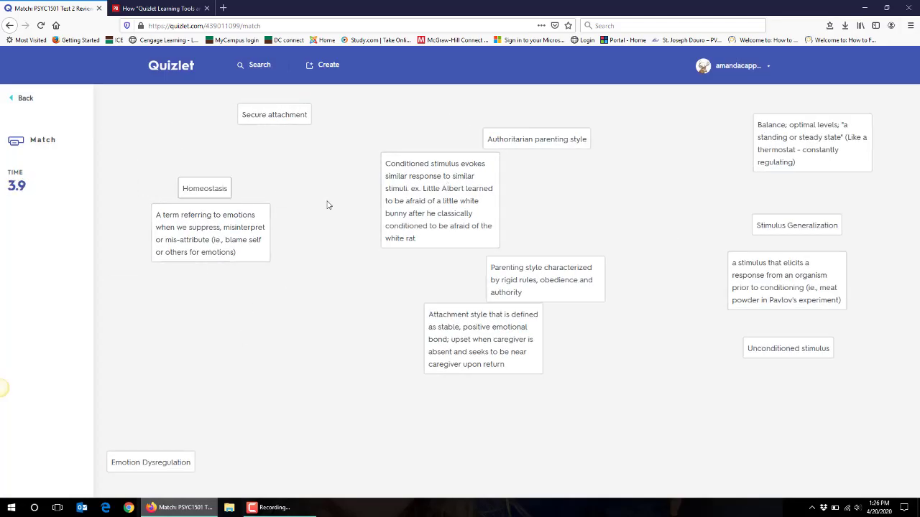
pyautogui.moveTo(204, 187); pyautogui.dragTo(276, 405)
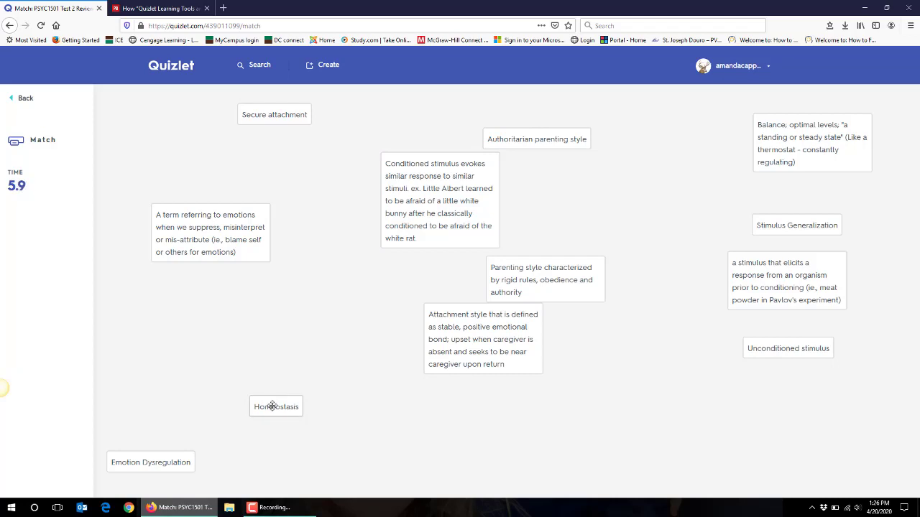
pyautogui.moveTo(276, 405); pyautogui.dragTo(394, 289)
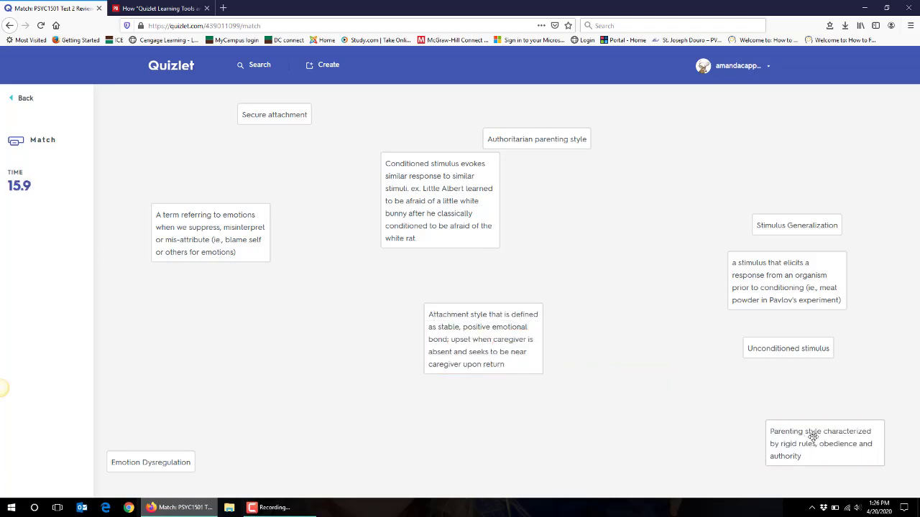
# Step: Pair the rigid-rules parenting definition with Authoritarian parenting style, clearing it from the board
pyautogui.moveTo(825, 442); pyautogui.dragTo(421, 422)
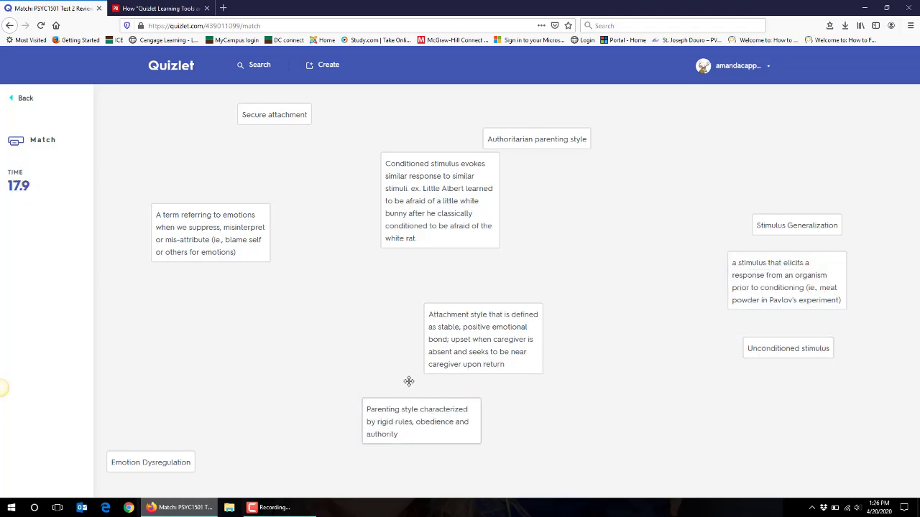
pyautogui.moveTo(421, 421); pyautogui.dragTo(292, 442)
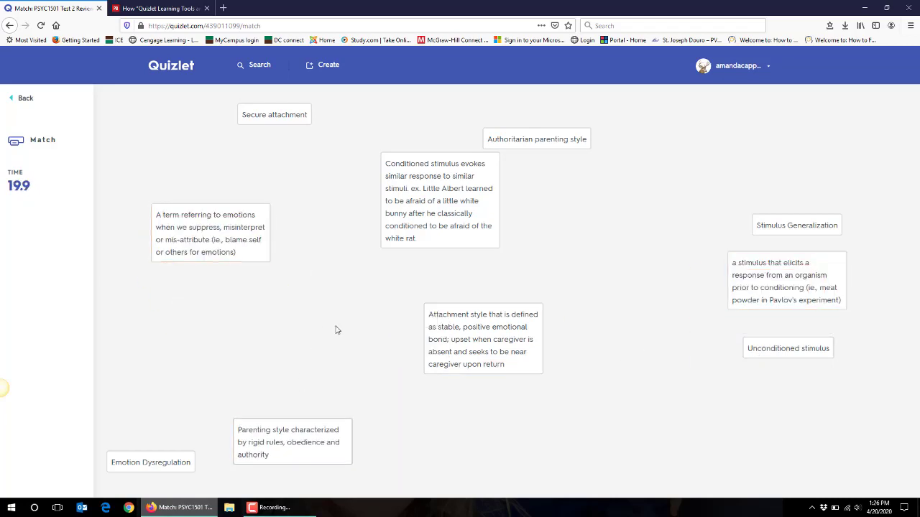
pyautogui.click(536, 137)
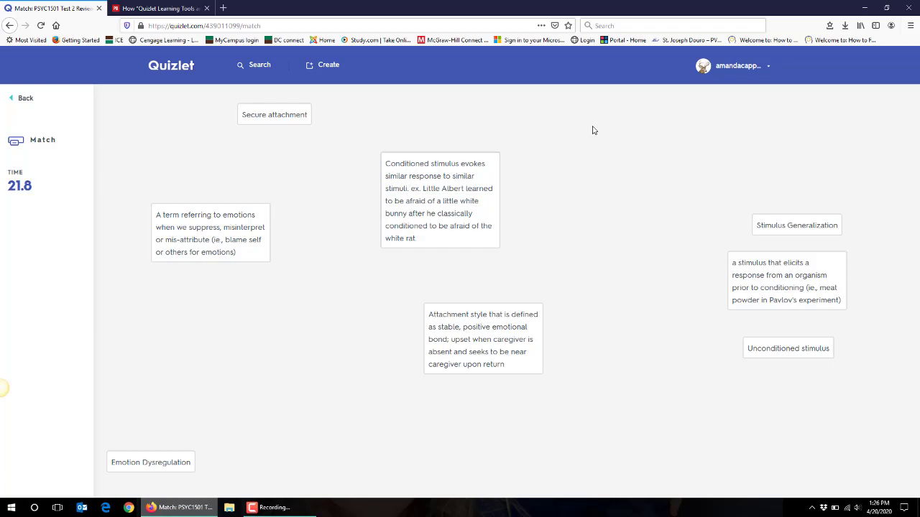
pyautogui.moveTo(255, 243)
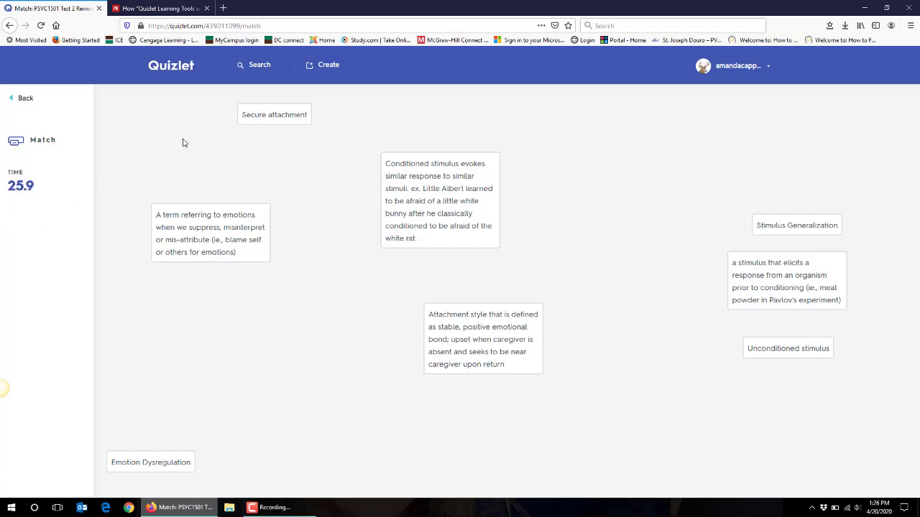
pyautogui.moveTo(26, 103)
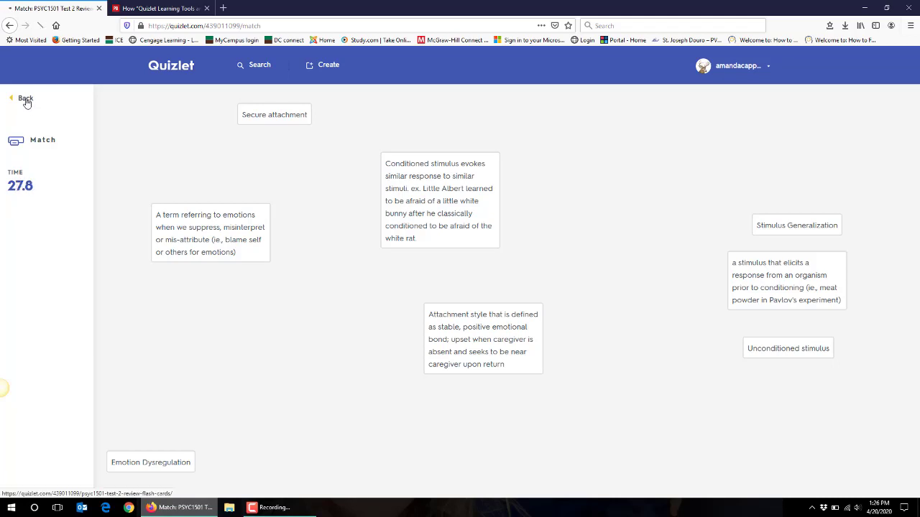
# Step: Return to the set page and launch a Gravity game with default options through to its start prompt
pyautogui.click(25, 98)
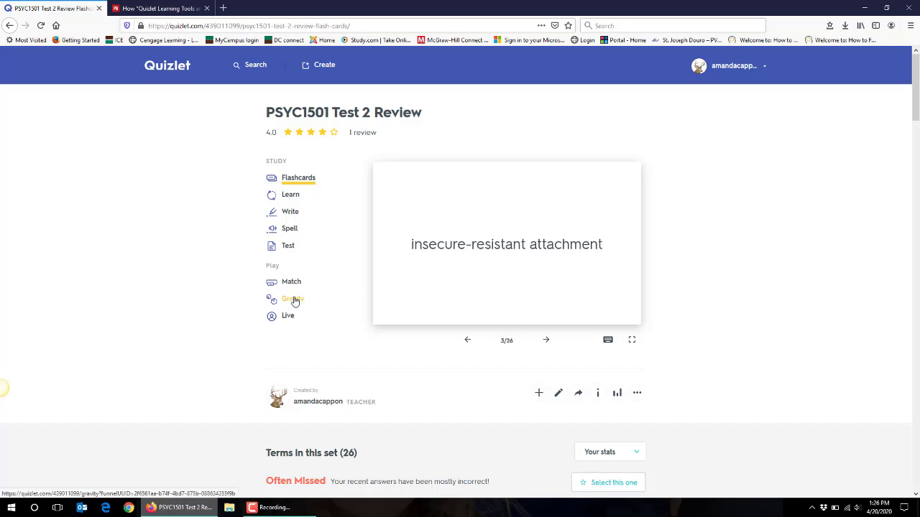
pyautogui.click(293, 299)
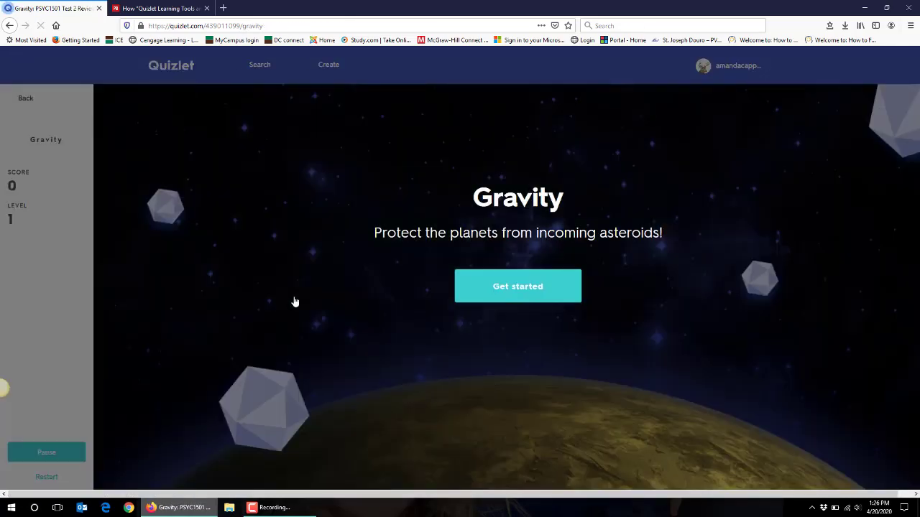
pyautogui.click(517, 286)
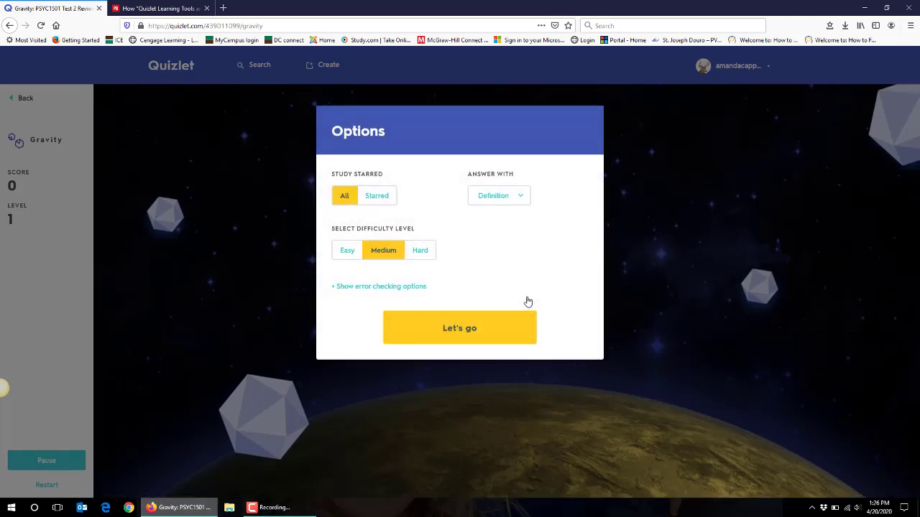
pyautogui.click(460, 328)
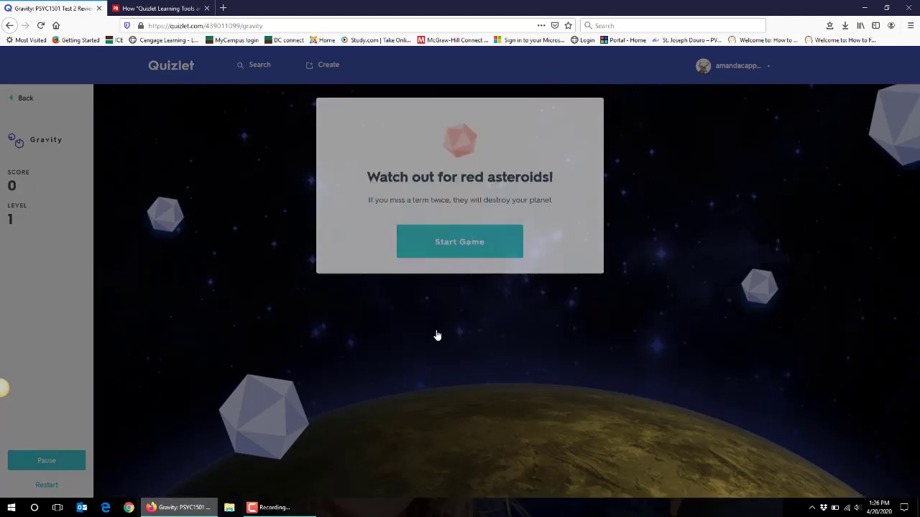
pyautogui.click(460, 241)
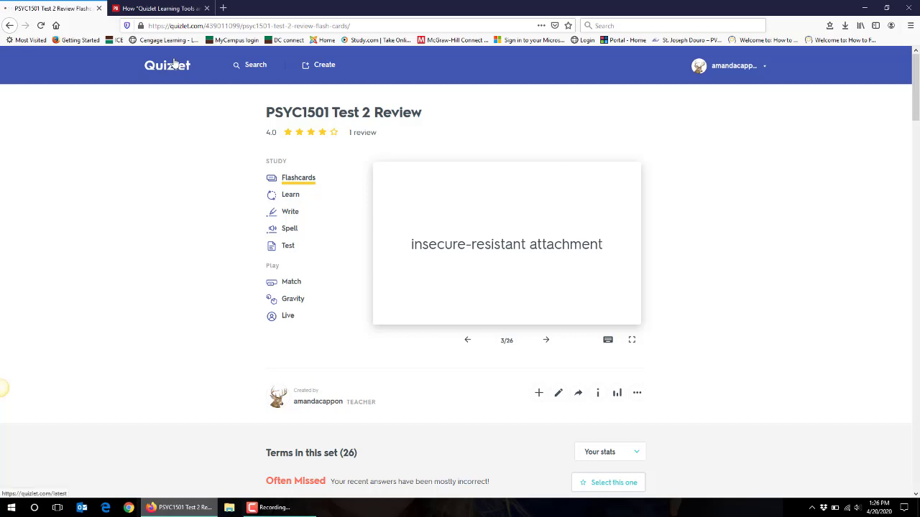
# Step: Return to the Quizlet home dashboard listing recent sets
pyautogui.click(167, 66)
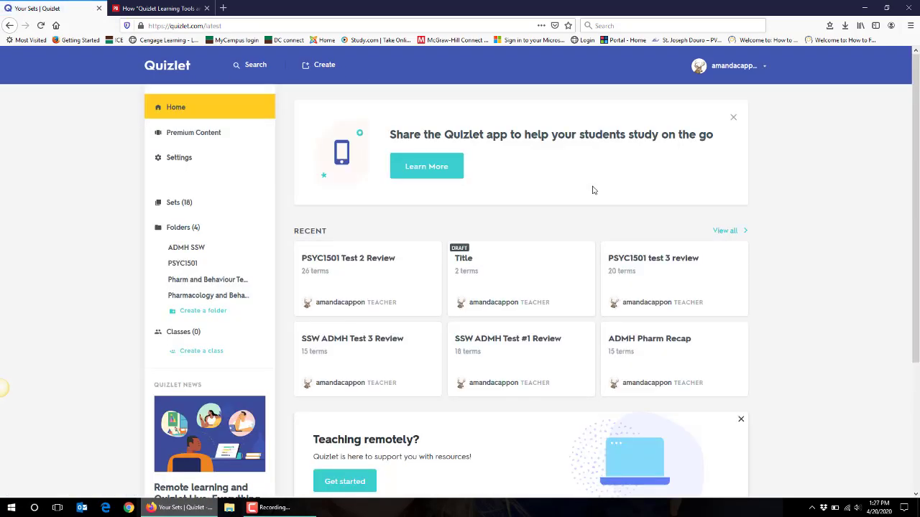
pyautogui.moveTo(805, 201)
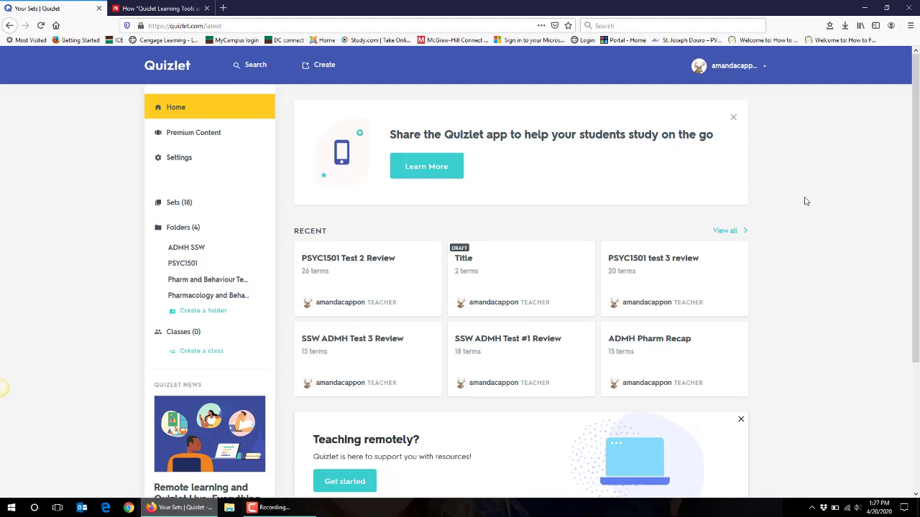
pyautogui.moveTo(651, 217)
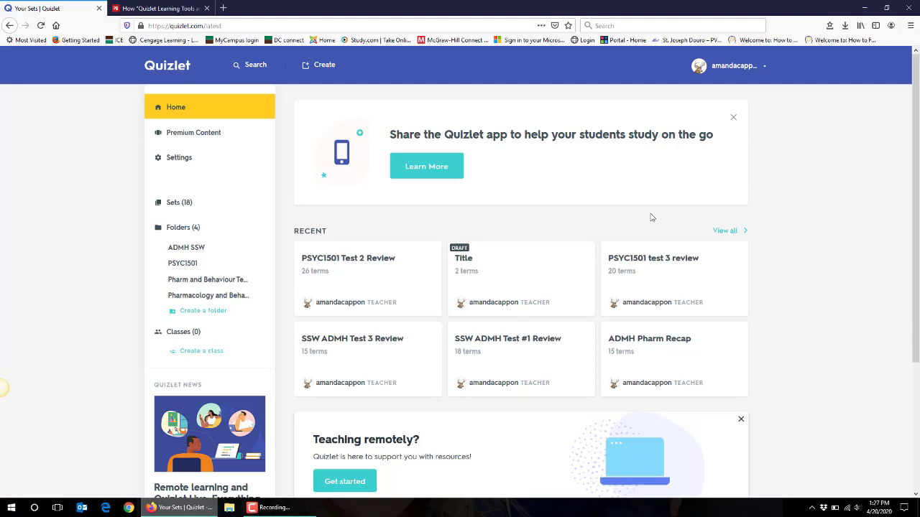
pyautogui.moveTo(349, 234)
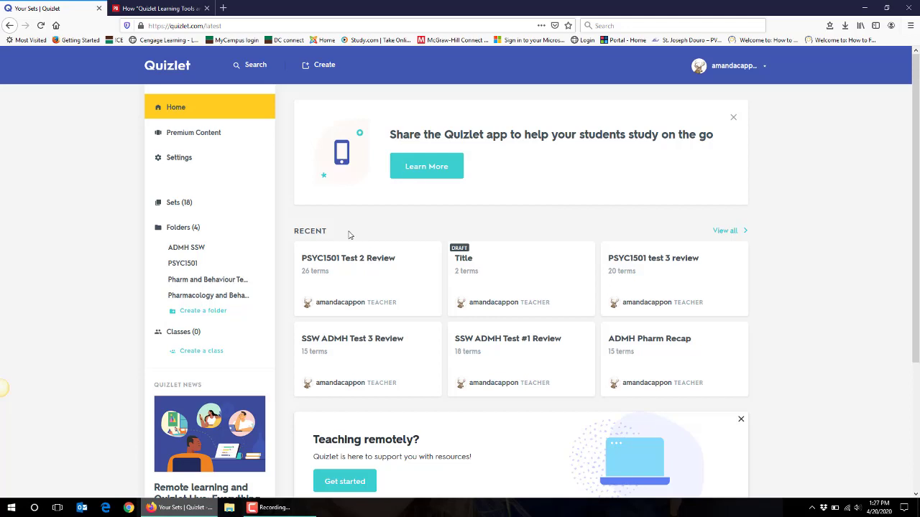
pyautogui.moveTo(281, 224)
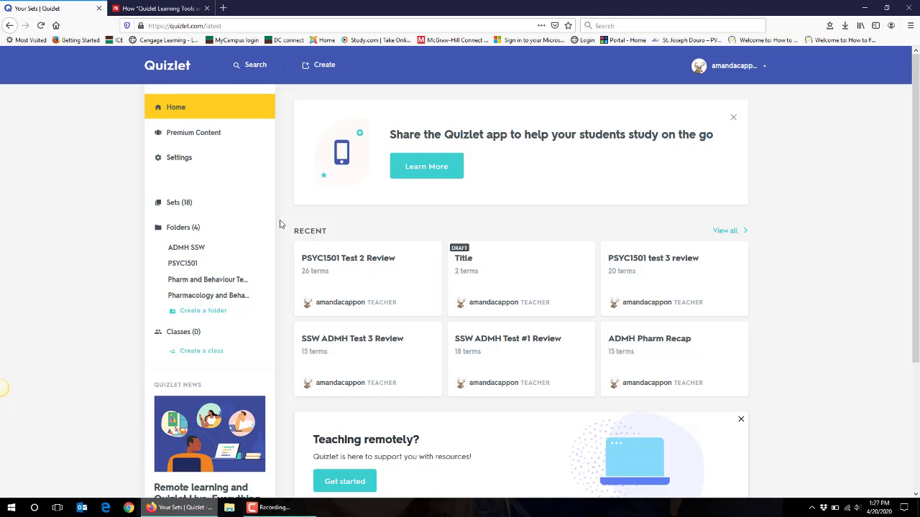
pyautogui.moveTo(339, 204)
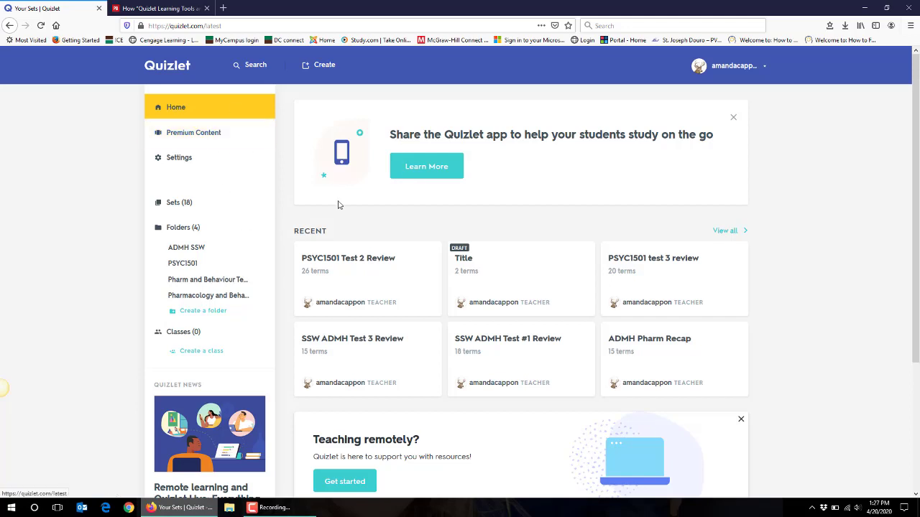
pyautogui.moveTo(170, 75)
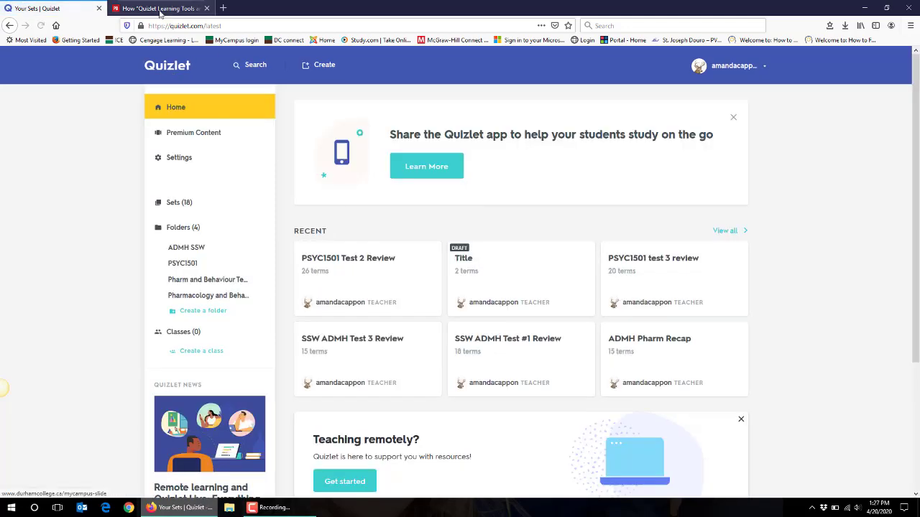
# Step: Switch to the Open Textbook tab showing the Quizlet chapter's Further Reading
pyautogui.click(158, 9)
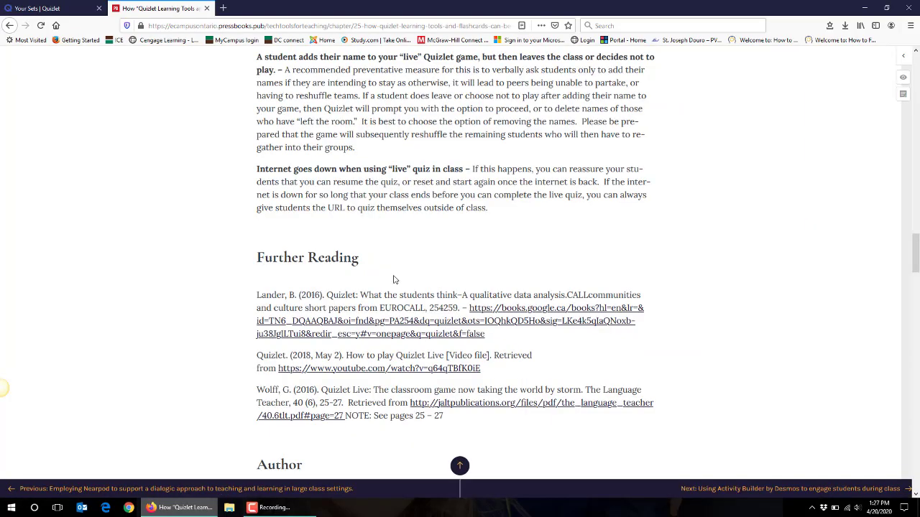
pyautogui.moveTo(348, 354)
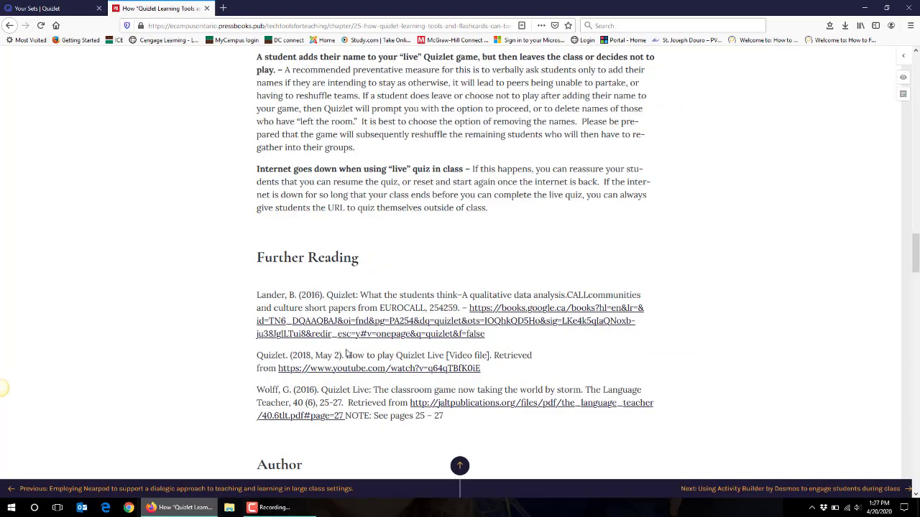
pyautogui.moveTo(331, 372)
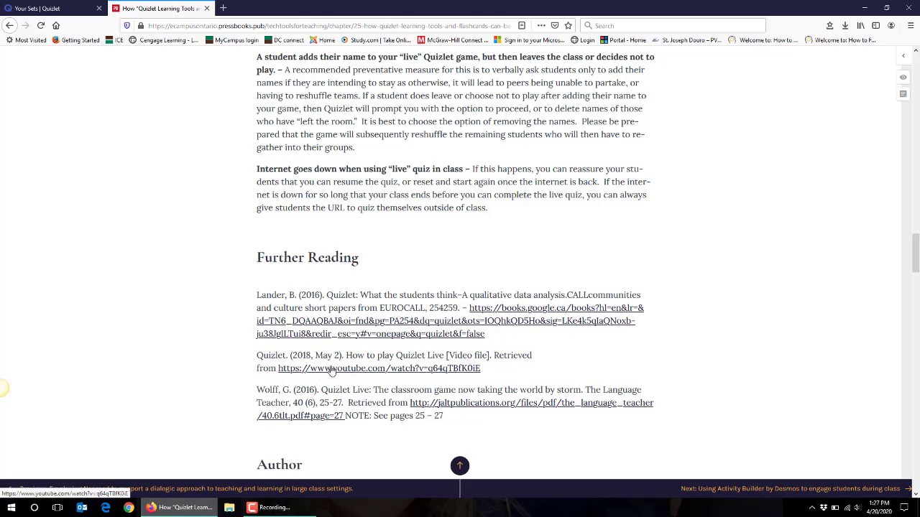
pyautogui.moveTo(32, 178)
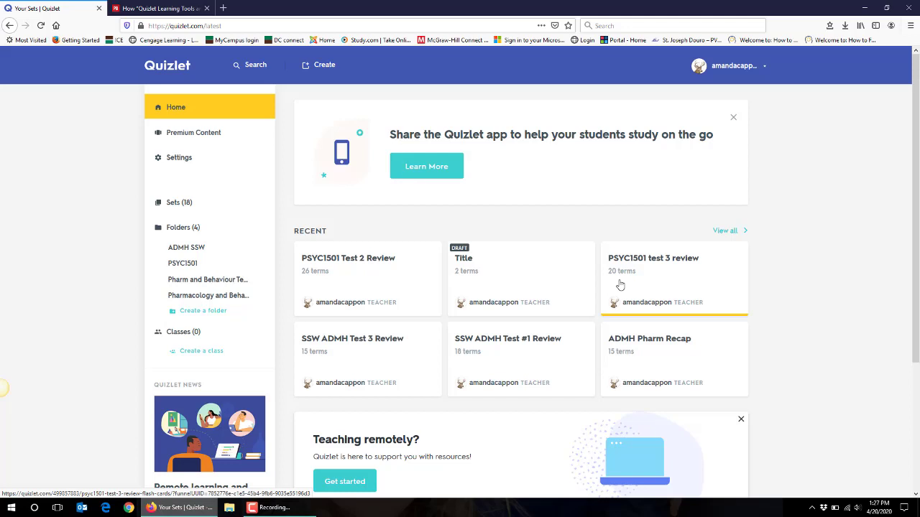
pyautogui.moveTo(646, 250)
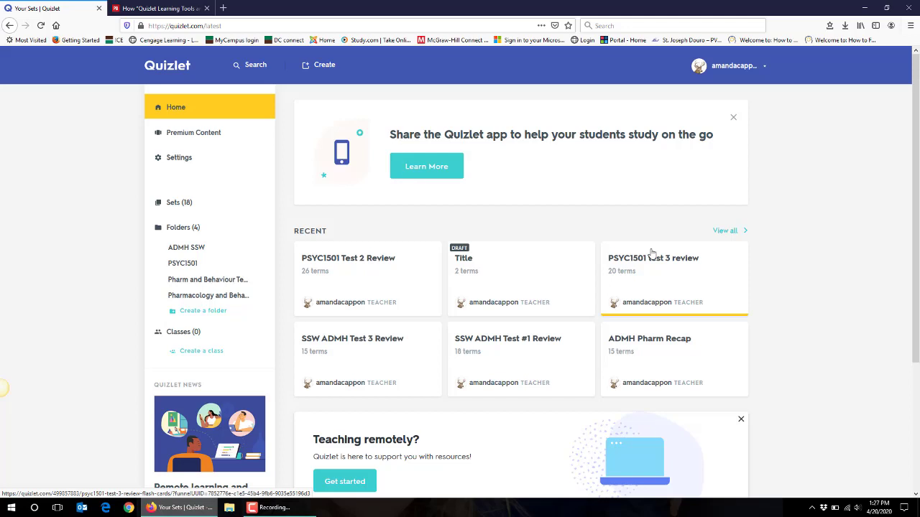
pyautogui.moveTo(773, 250)
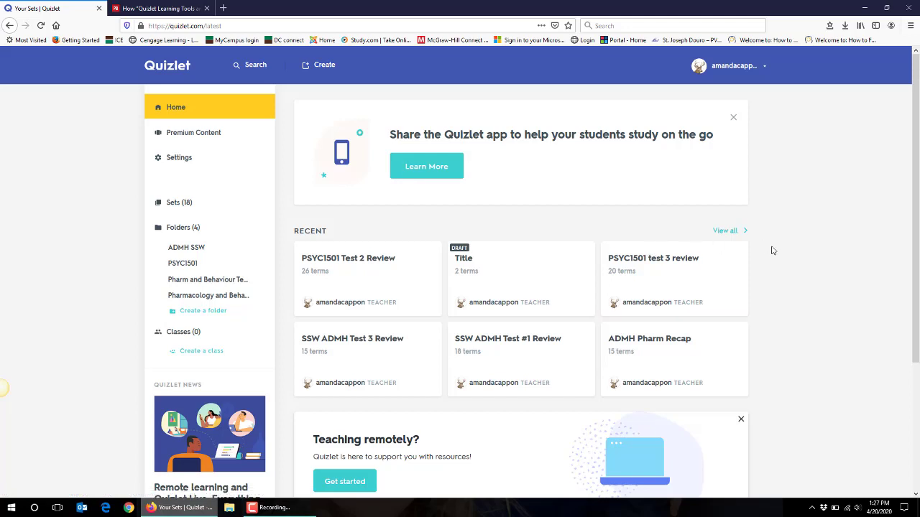